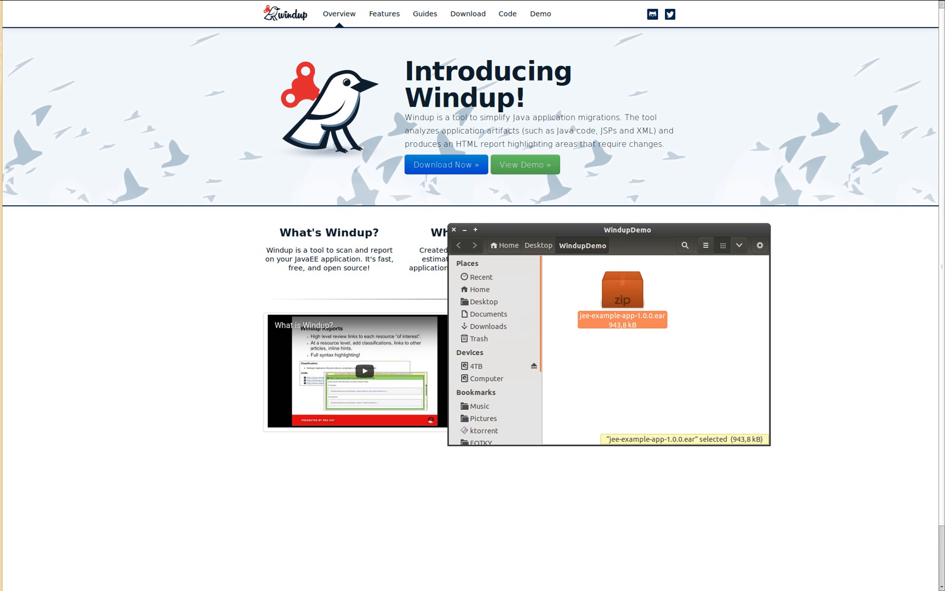
{"action": "mouse_move", "coordinate": [669, 470]}
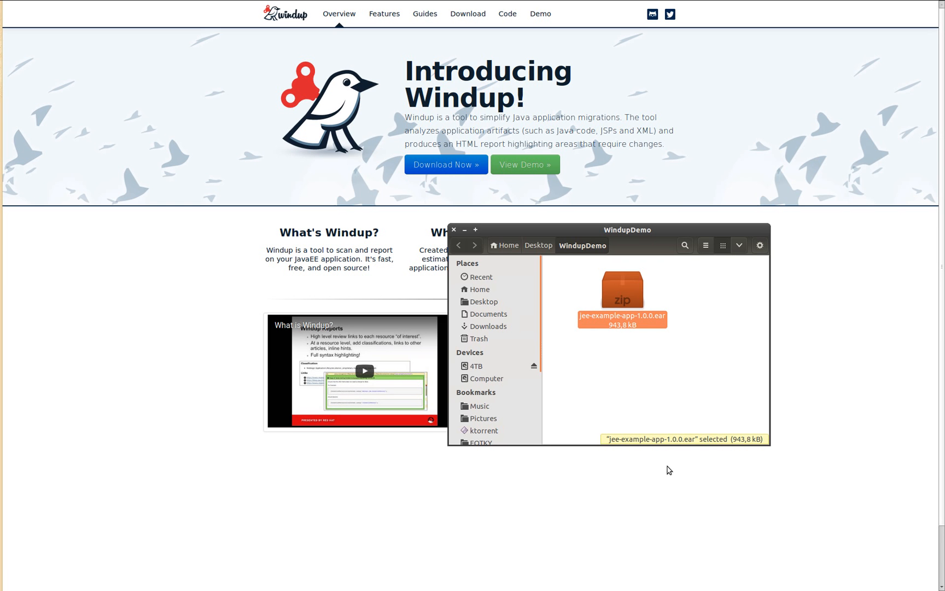
{"action": "mouse_move", "coordinate": [603, 478]}
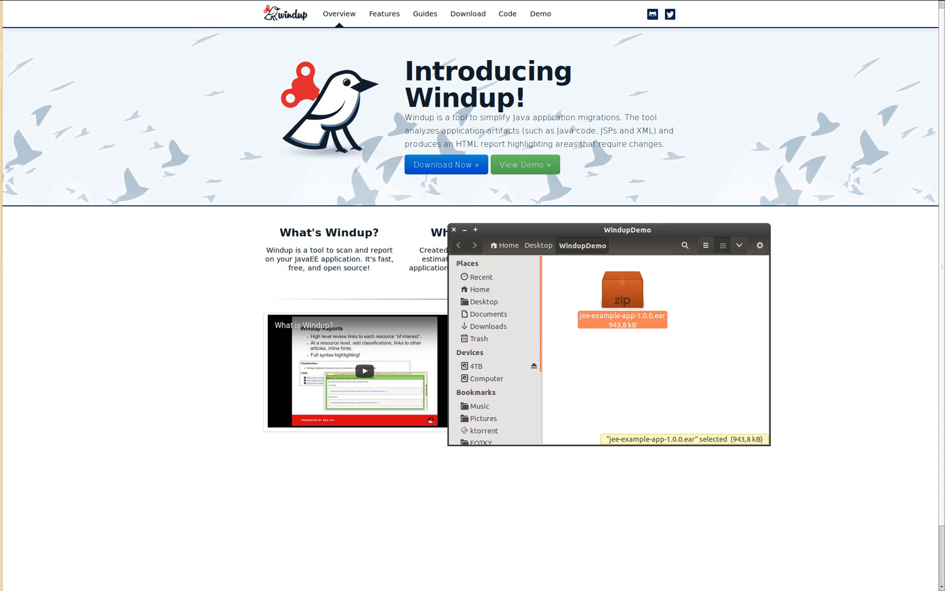
Step: Open the report's index.html to view jee-example-app-1.0.0 with 241 incidents and 743 effort points
{"action": "double_click", "coordinate": [622, 291]}
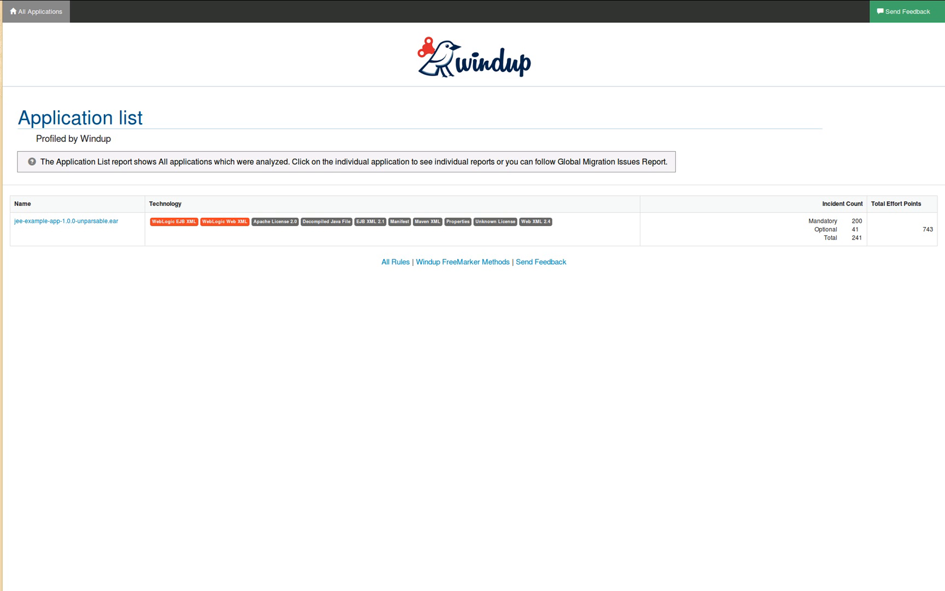
{"action": "mouse_move", "coordinate": [67, 220]}
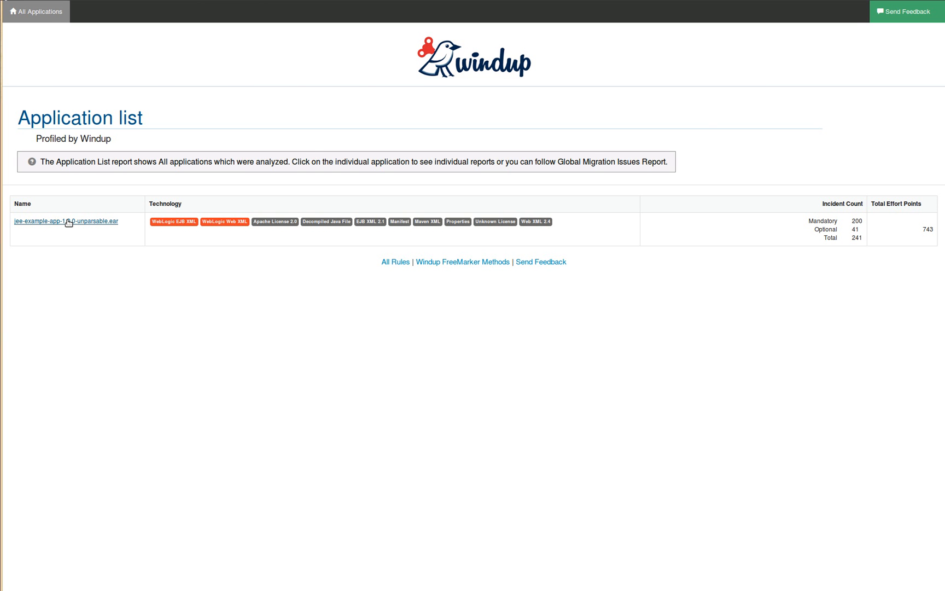
Step: Download jboss-migrationtoolkit-windup-2.4.0.GA.zip from windup.jboss.org and save it in WindupDemo
{"action": "left_click", "coordinate": [66, 221]}
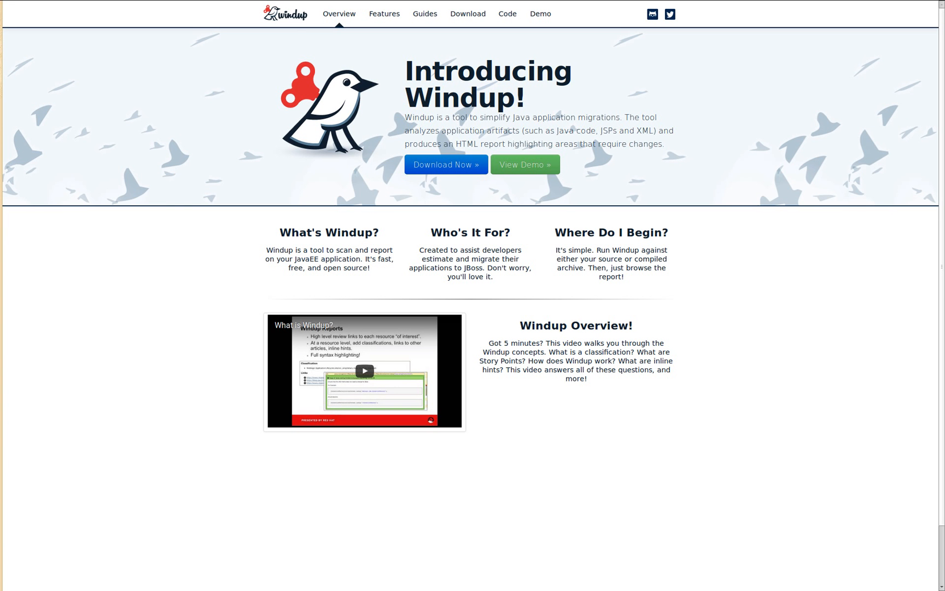
{"action": "mouse_move", "coordinate": [446, 164]}
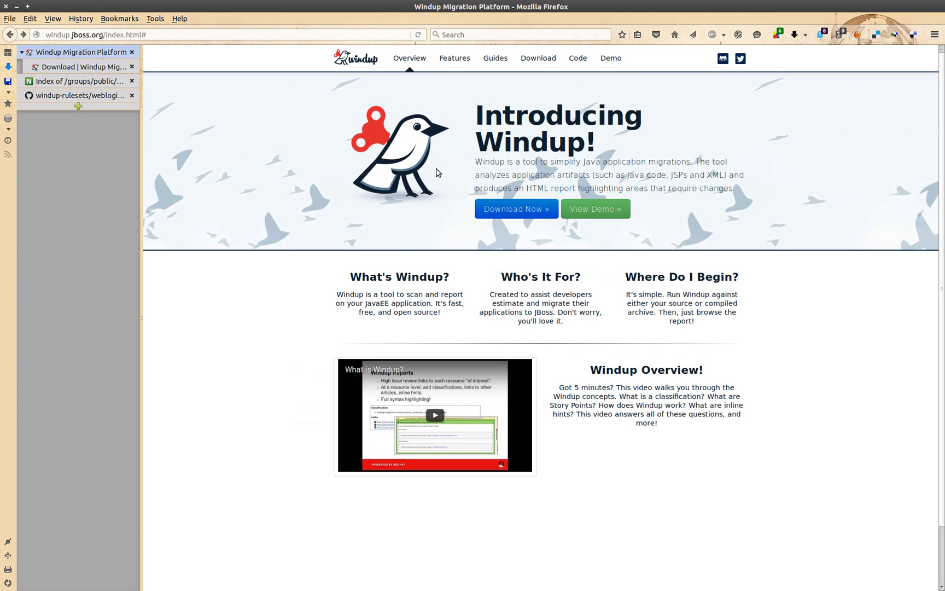
{"action": "left_click", "coordinate": [515, 209]}
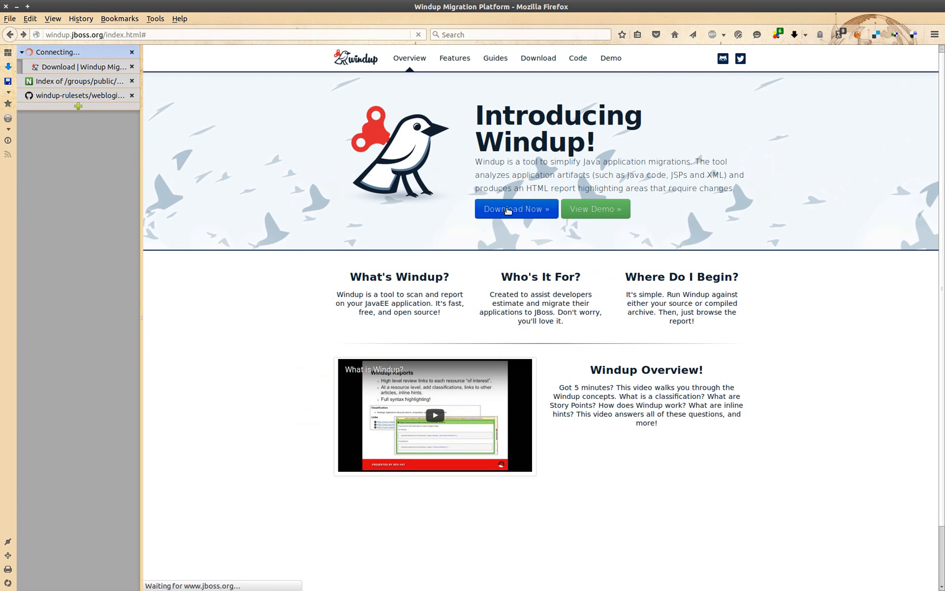
{"action": "left_click", "coordinate": [515, 209]}
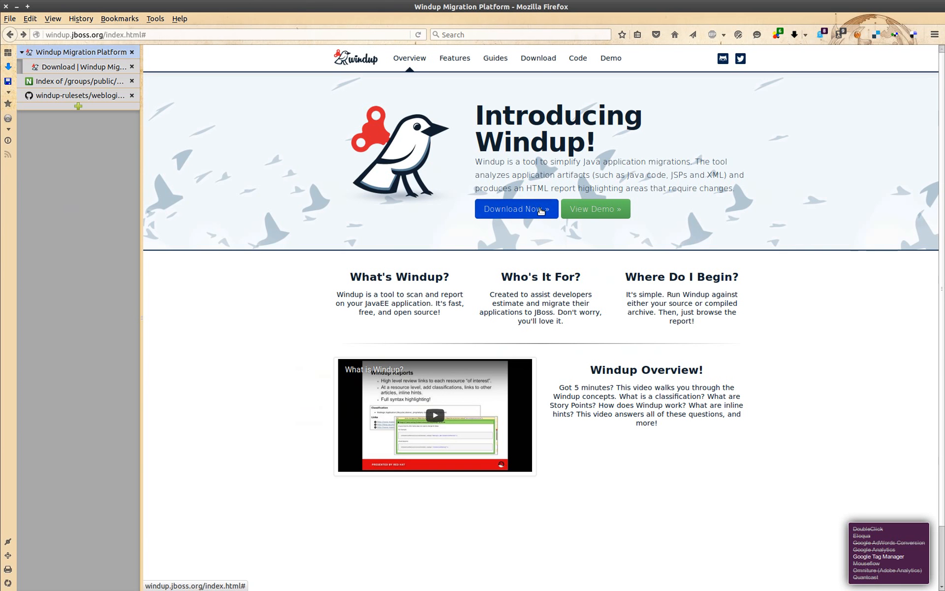
{"action": "left_click", "coordinate": [516, 208]}
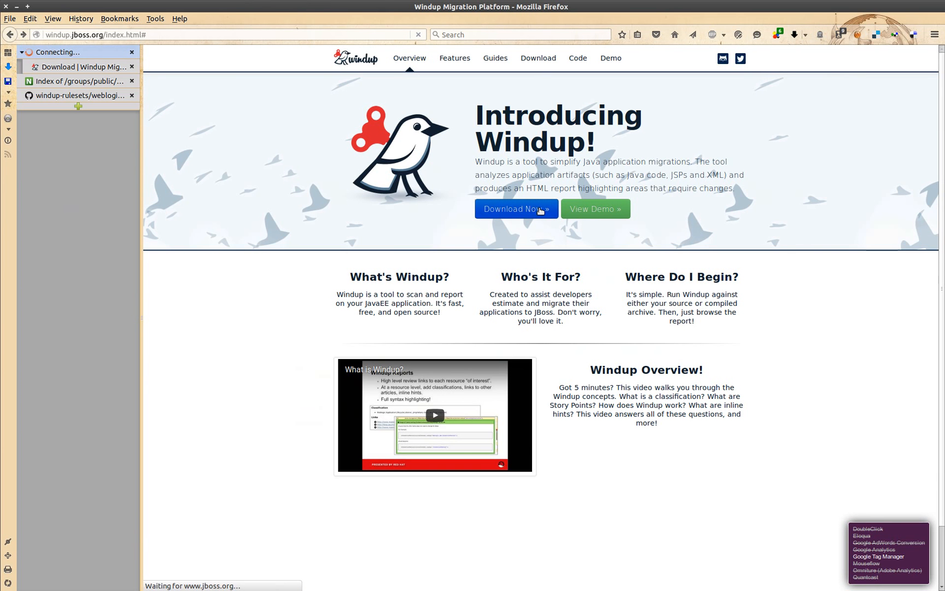
{"action": "left_click", "coordinate": [514, 208]}
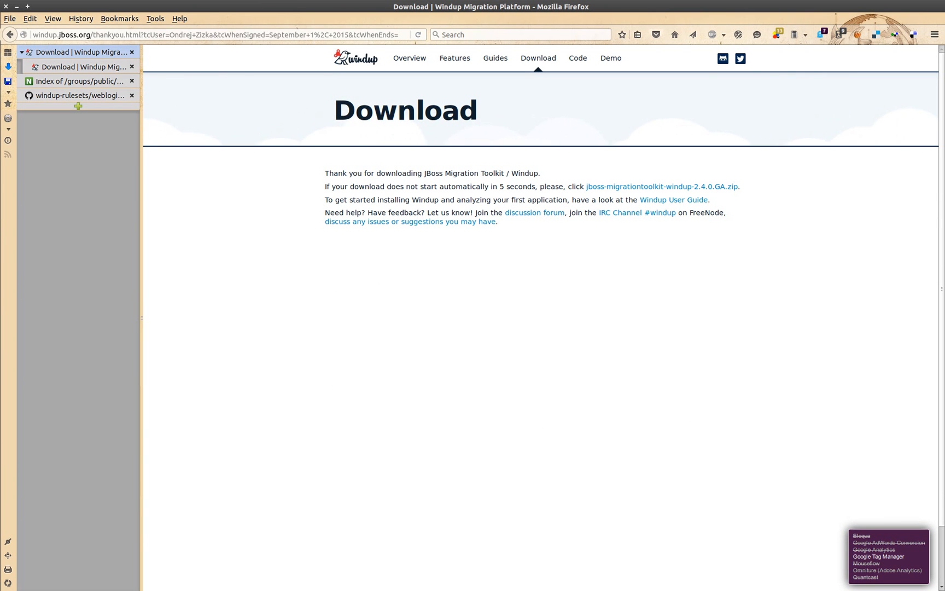
{"action": "left_click", "coordinate": [661, 187]}
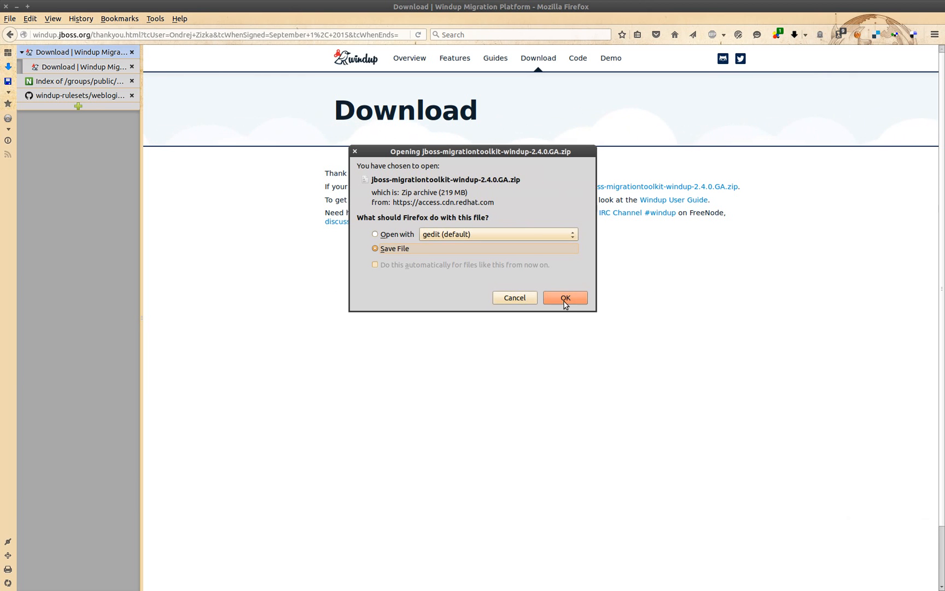
{"action": "left_click", "coordinate": [565, 297]}
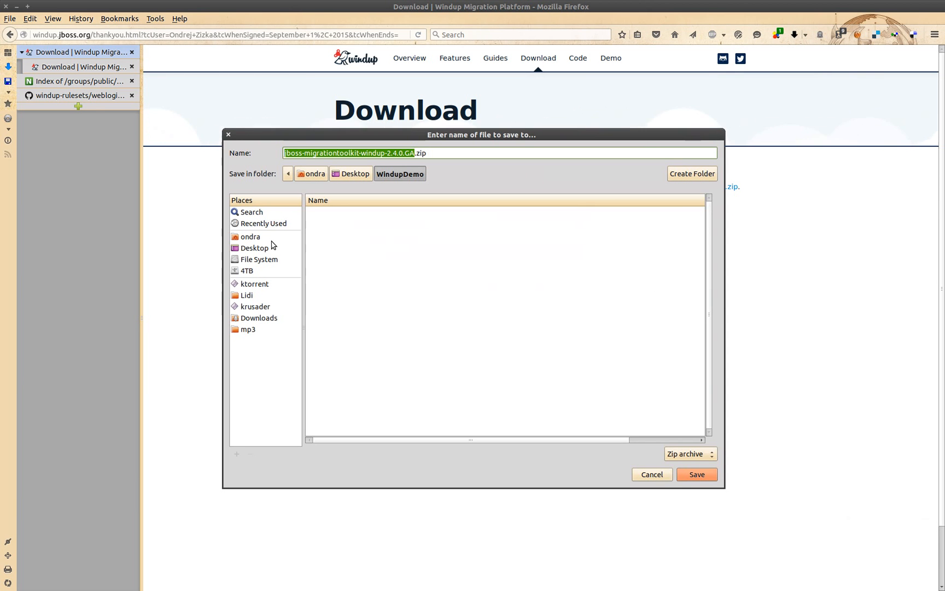
{"action": "left_click", "coordinate": [696, 475]}
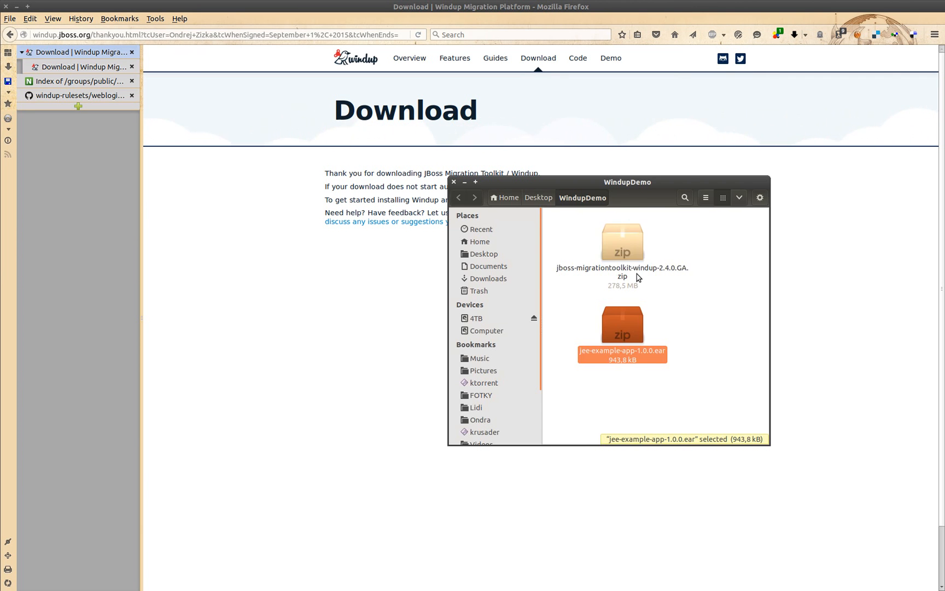
Step: In Konsole, go to Desktop/WindupDemo and unzip the Windup distribution archive
{"action": "left_click", "coordinate": [621, 267]}
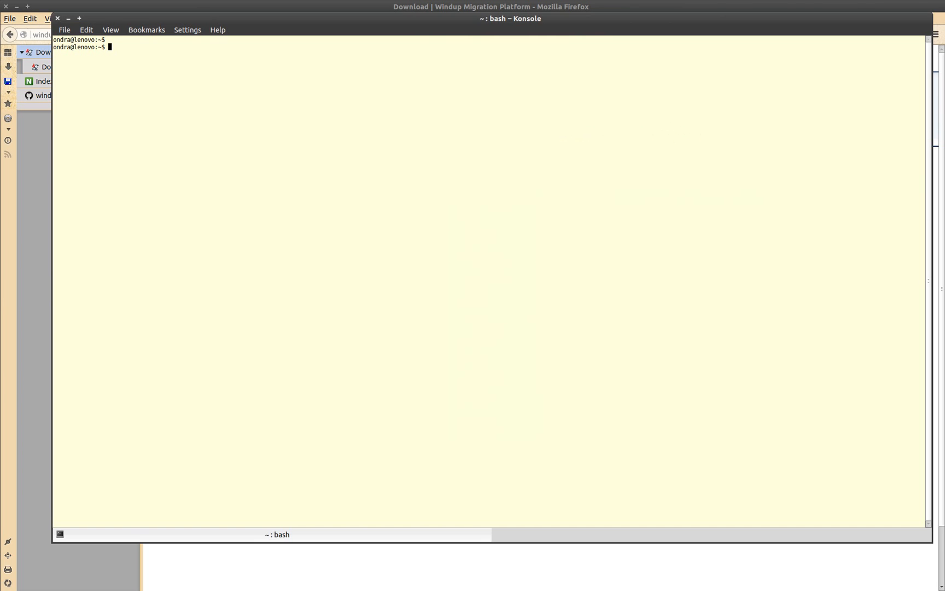
{"action": "type", "text": "cd De"}
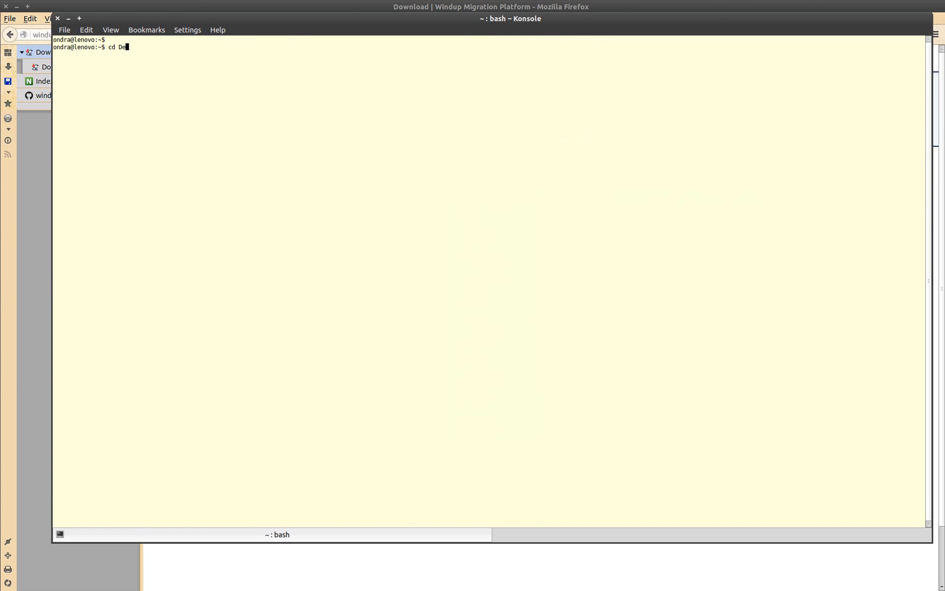
{"action": "type", "text": "sktop/WindupDemo/"}
{"action": "type", "text": "ls"}
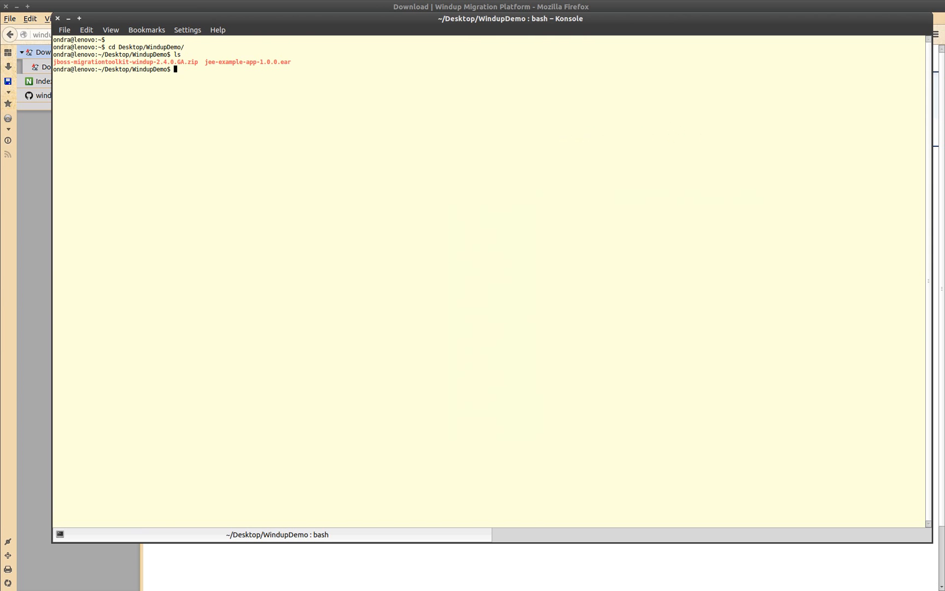
{"action": "type", "text": "unzip"}
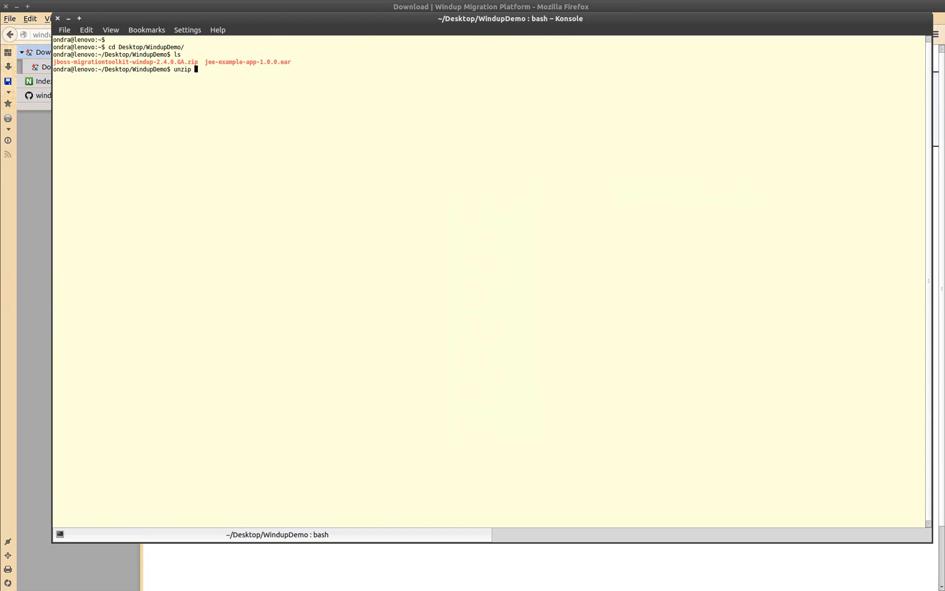
{"action": "key", "text": "Return"}
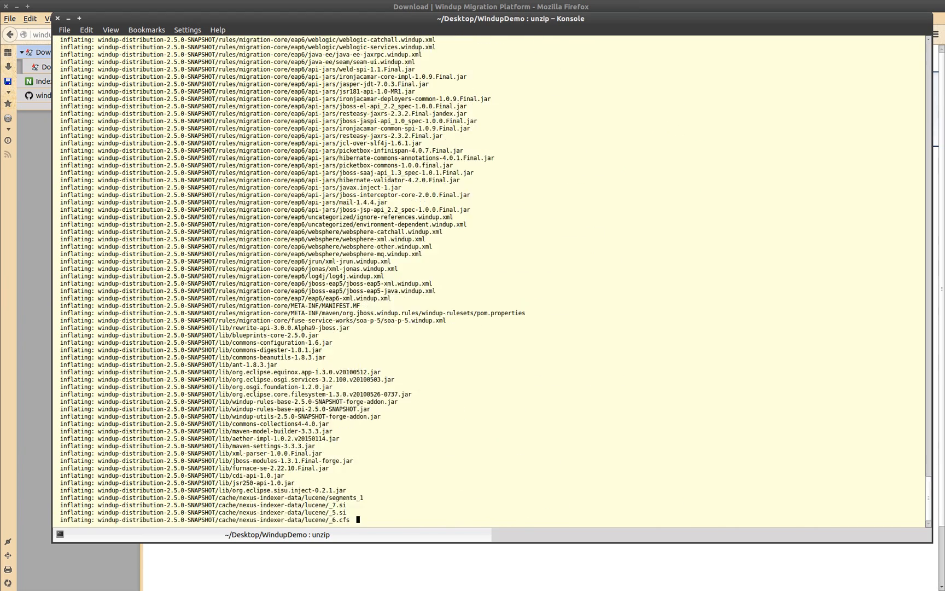
Step: List the unpacked windup-distribution-2.5.0-SNAPSHOT folder and move into it
{"action": "type", "text": "ls"}
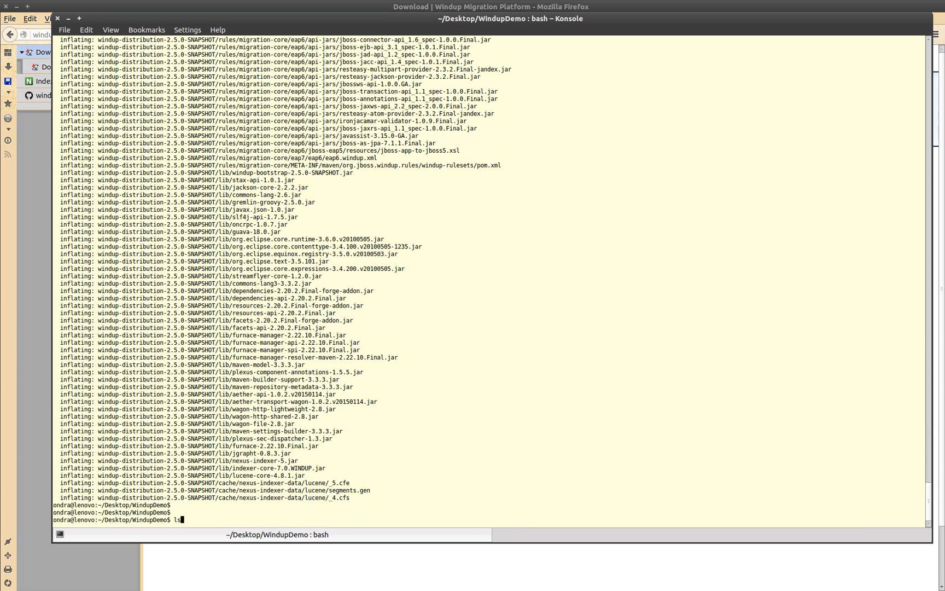
{"action": "type", "text": "windup-distribution-2.5.0-SNAPSHOT/"}
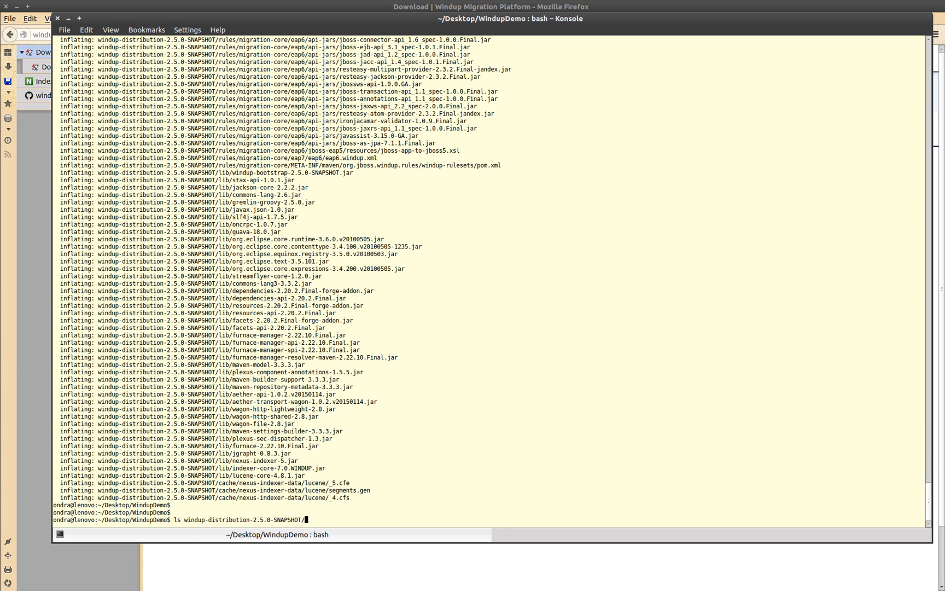
{"action": "key", "text": "Return"}
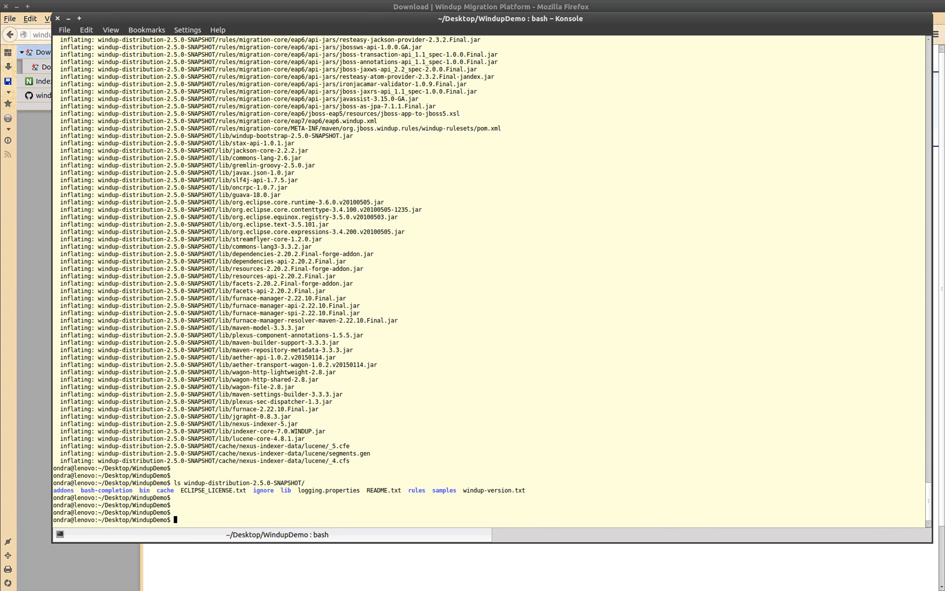
{"action": "type", "text": "bin"}
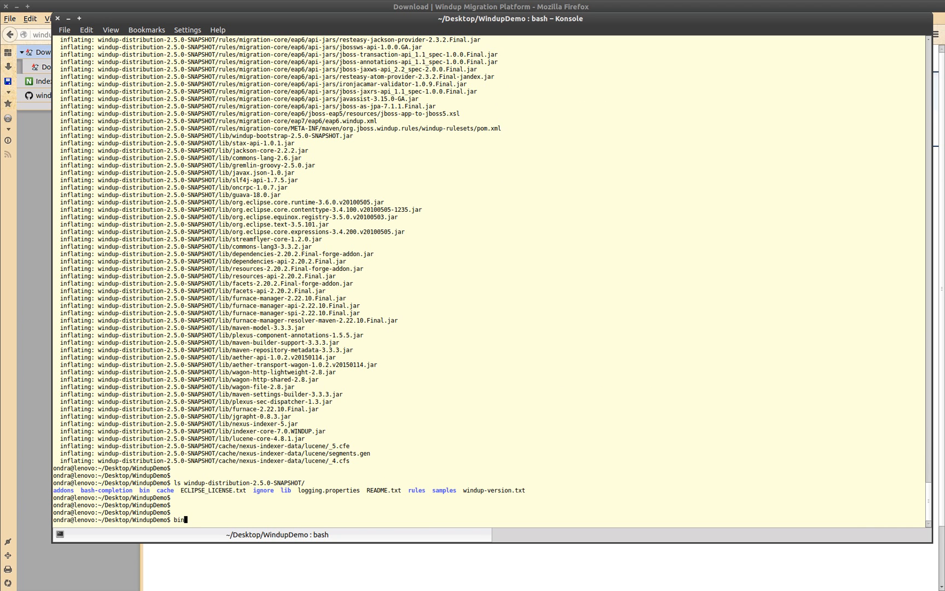
{"action": "key", "text": "Tab"}
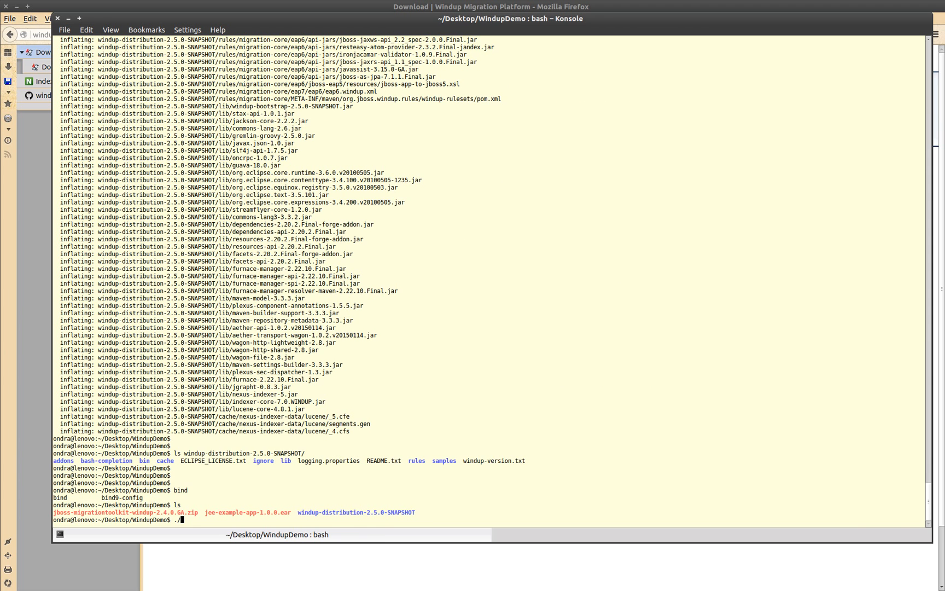
{"action": "key", "text": "Return"}
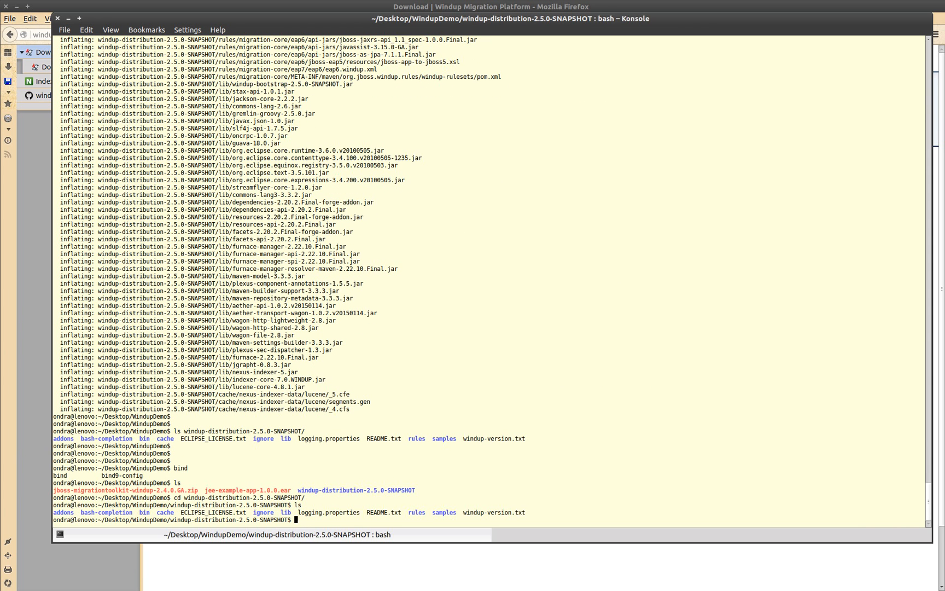
{"action": "type", "text": "bin/windup"}
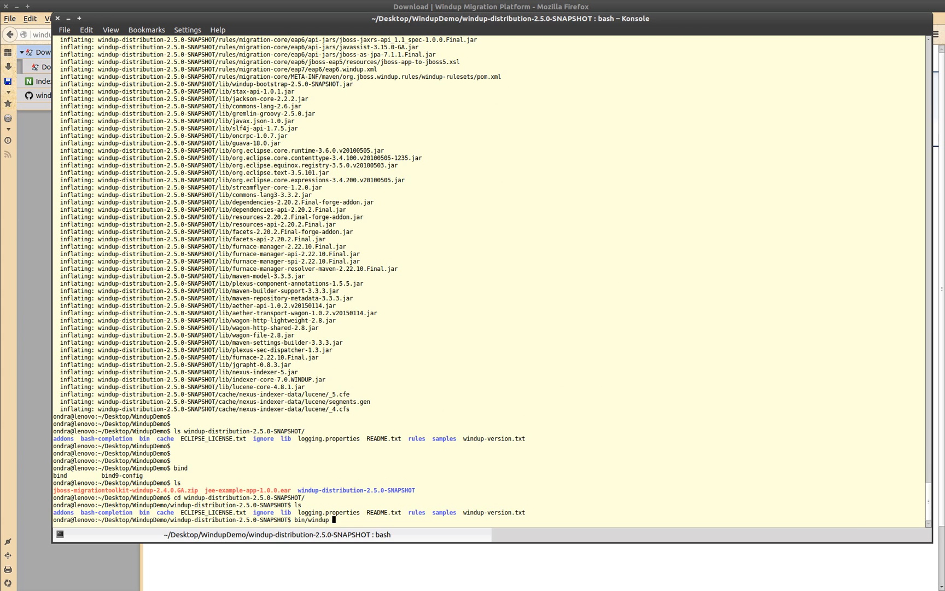
Step: Show Windup's usage, then compose bin/windup --input ../jee-example-app-1.0.0.ear --offline --packages com.acme
{"action": "key", "text": "Return"}
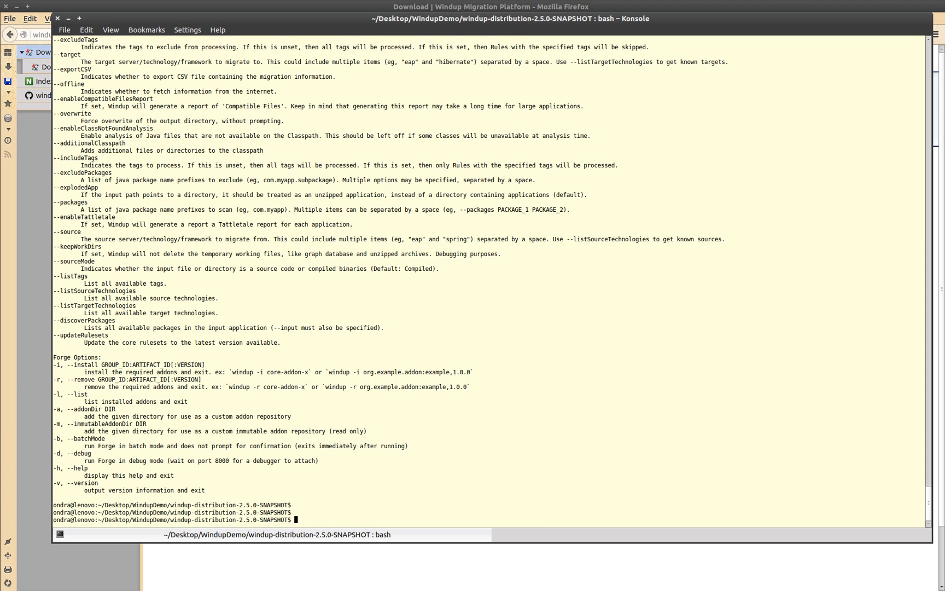
{"action": "type", "text": "bin/windup"}
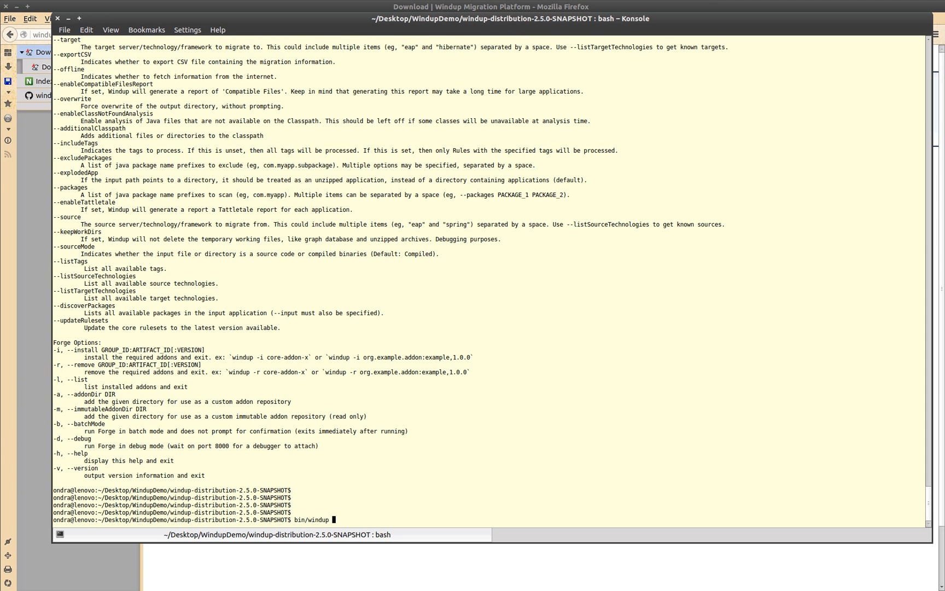
{"action": "type", "text": "--inp"}
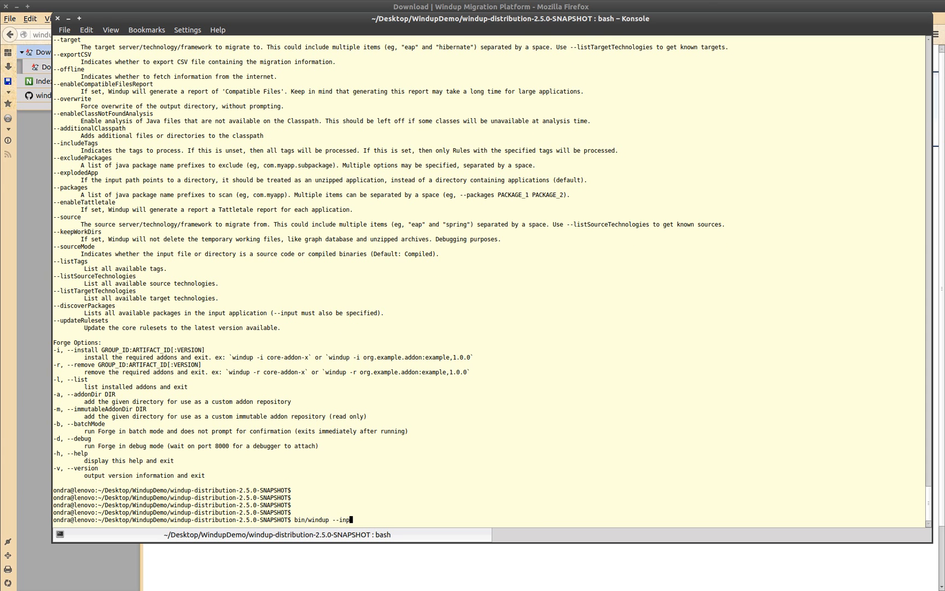
{"action": "type", "text": "ut ../"}
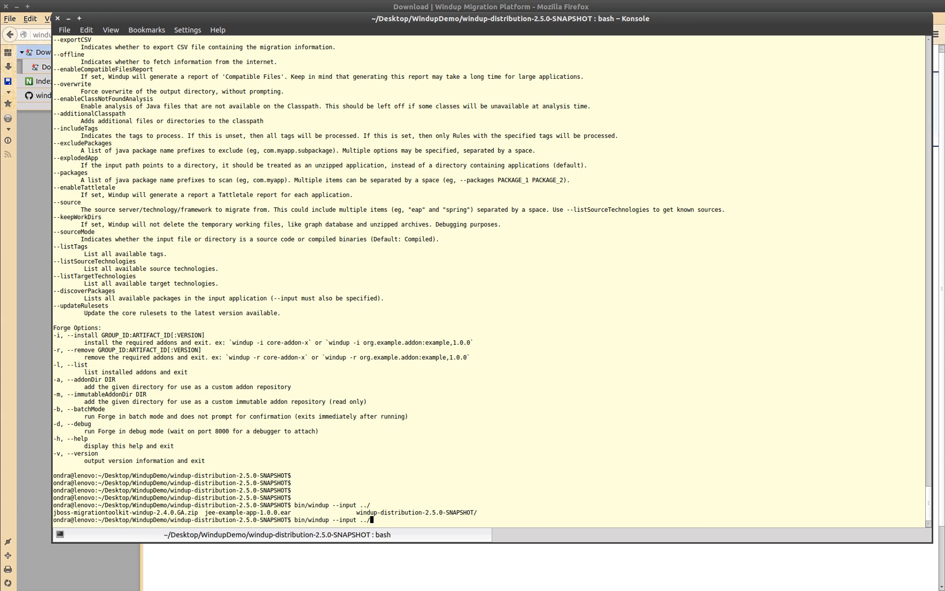
{"action": "type", "text": "jee-example-app-1.0.0.ear --offline"}
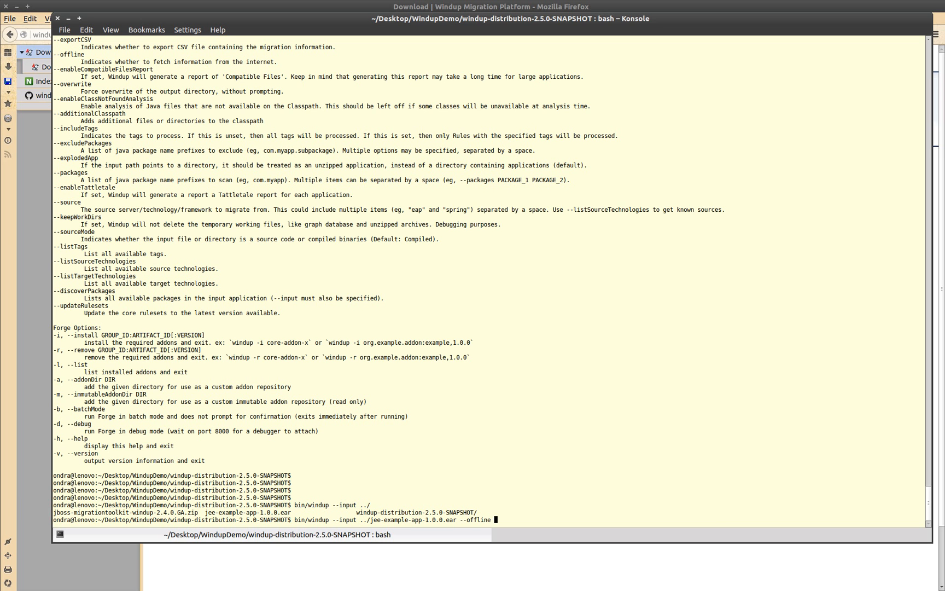
{"action": "type", "text": "--"}
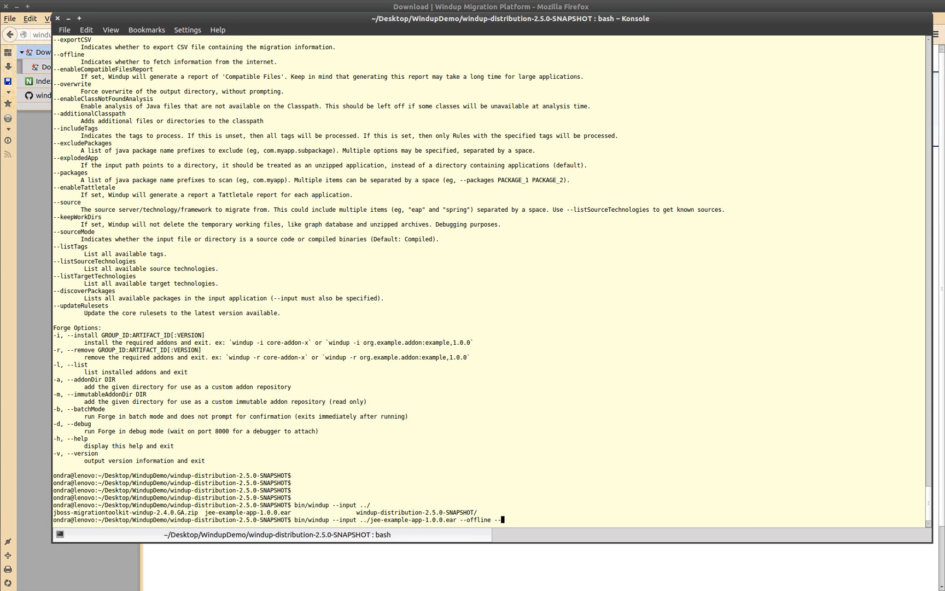
{"action": "type", "text": "p"}
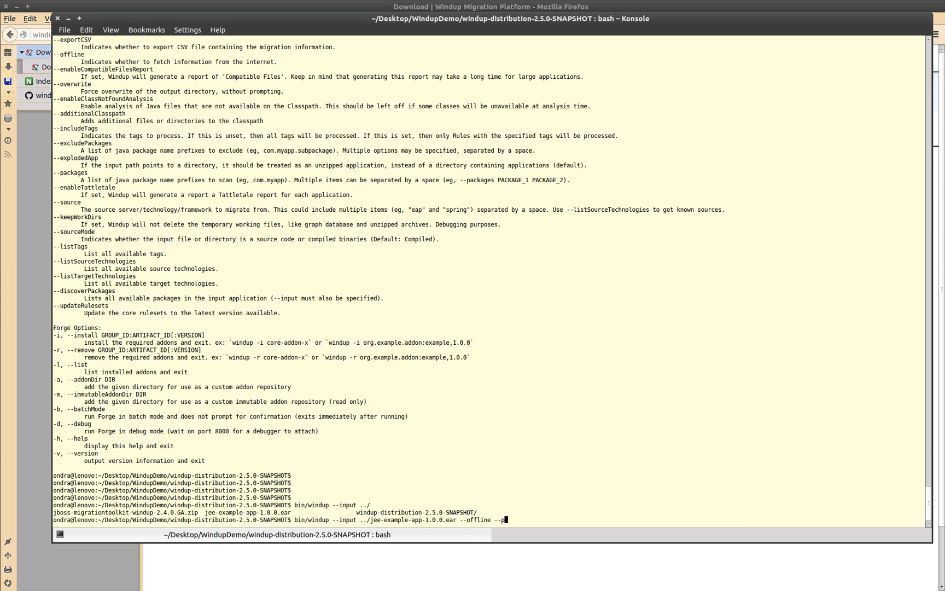
{"action": "type", "text": "ackages"}
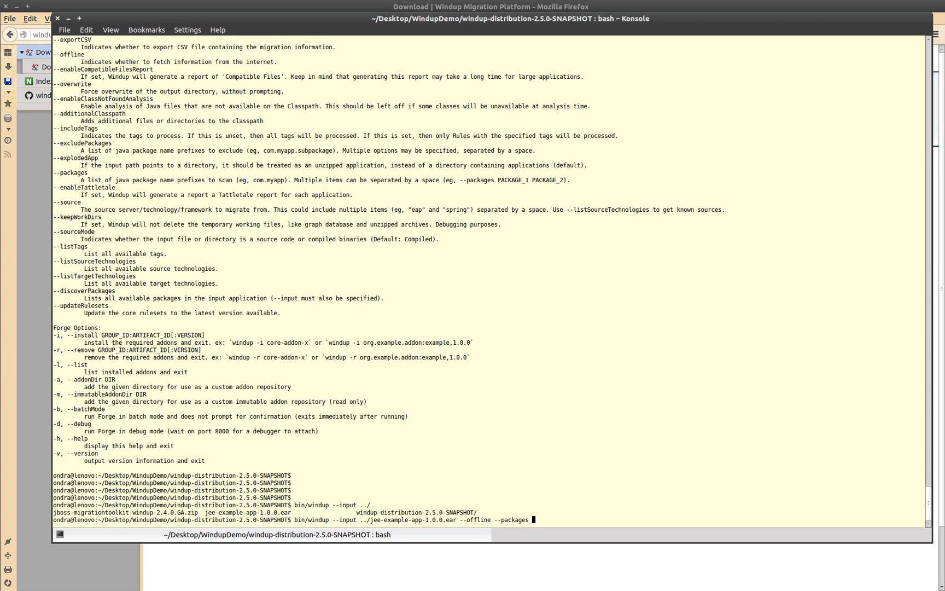
{"action": "type", "text": "com.a"}
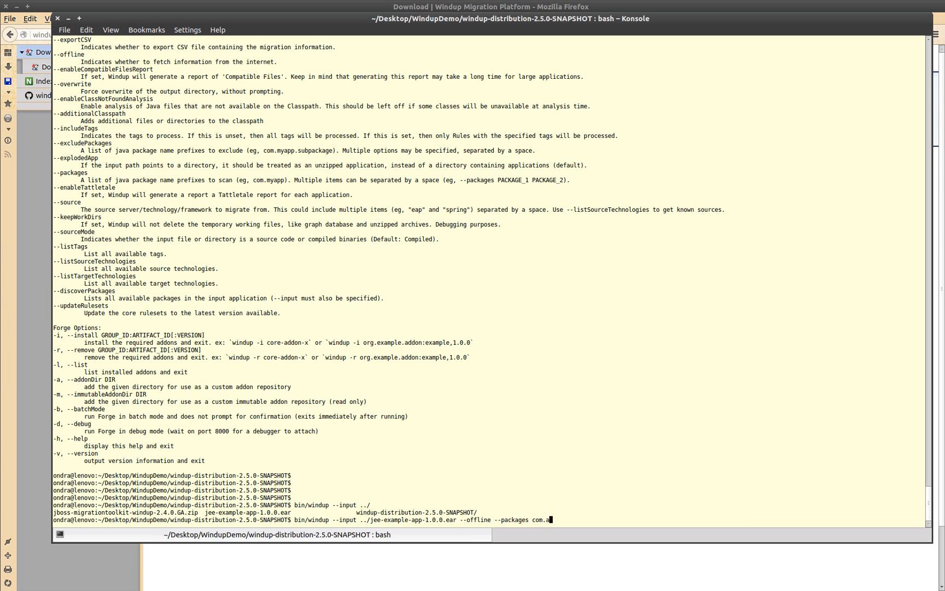
{"action": "type", "text": "cme"}
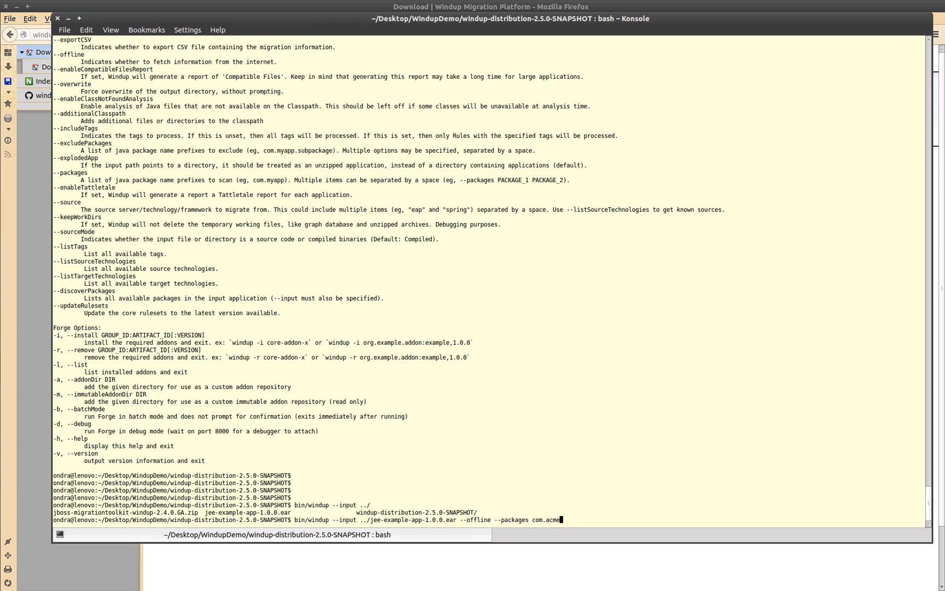
Step: Run the analysis with target eap and scroll until it reports the index.html report created
{"action": "key", "text": "Return"}
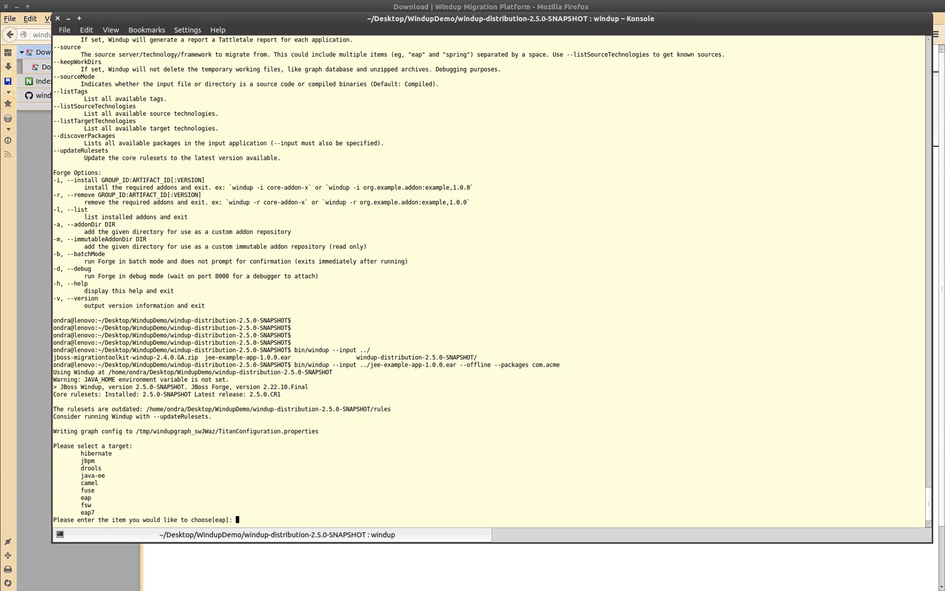
{"action": "type", "text": "ea"}
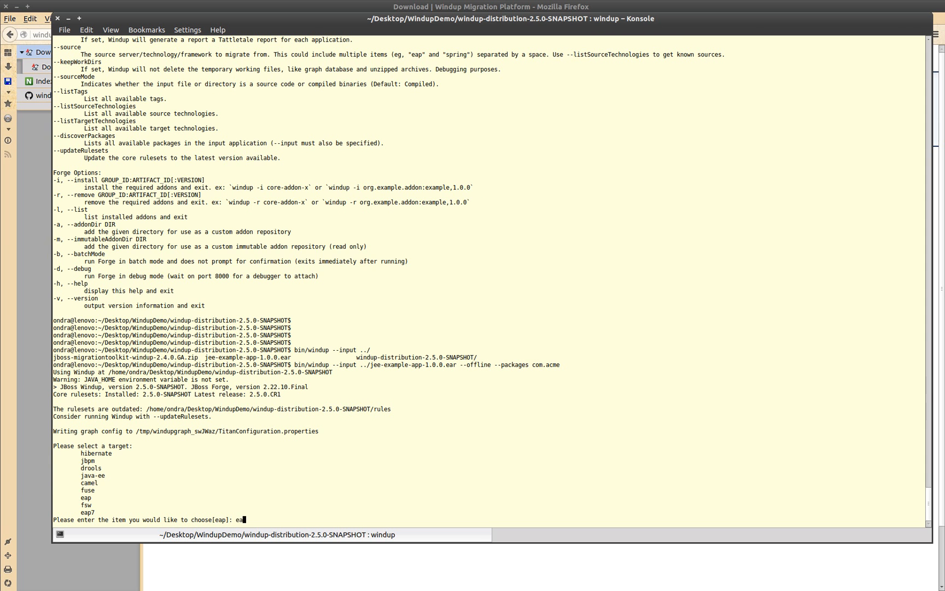
{"action": "key", "text": "Return"}
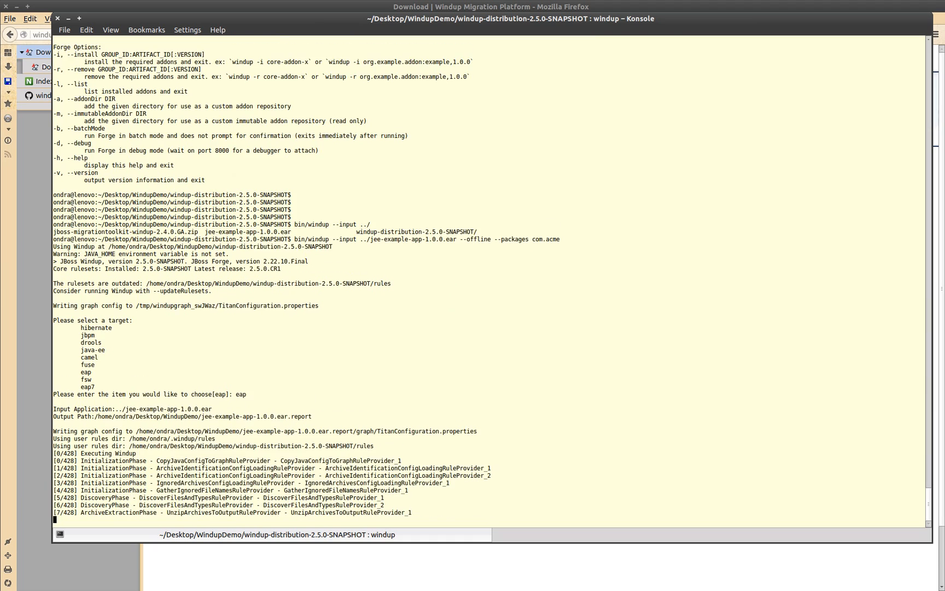
{"action": "scroll", "scroll_direction": "down", "scroll_amount": 3}
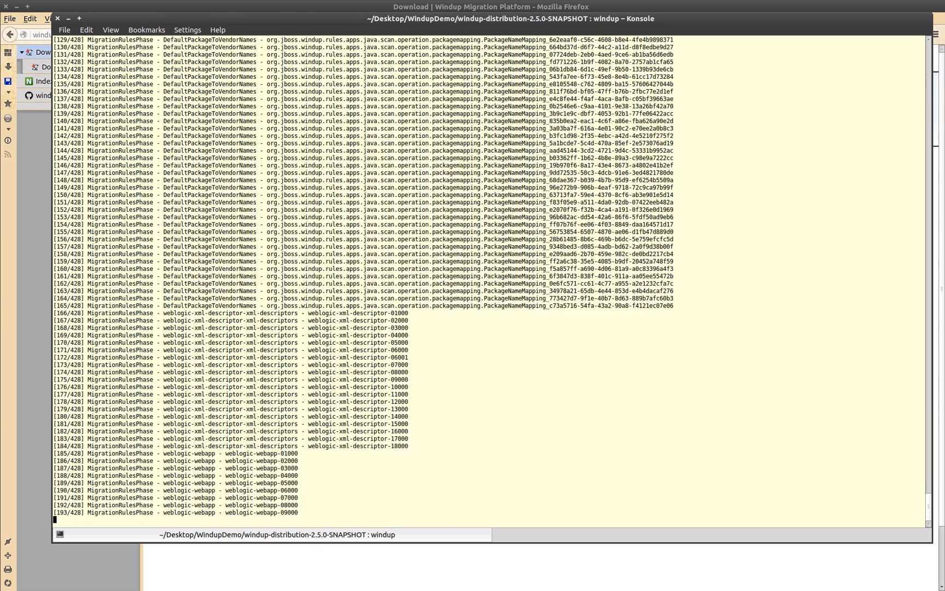
{"action": "scroll", "scroll_direction": "down", "scroll_amount": 3}
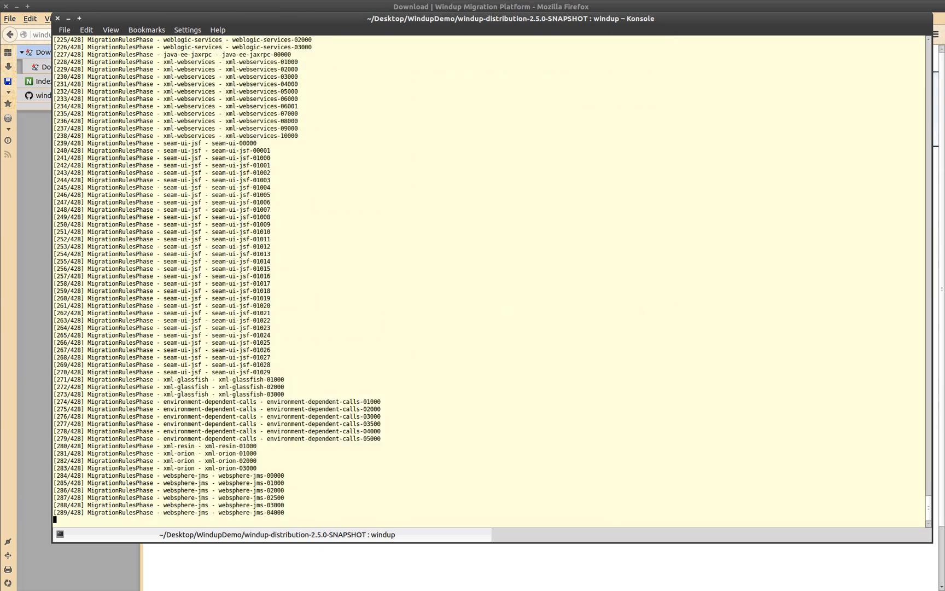
{"action": "scroll", "scroll_direction": "down", "scroll_amount": 3}
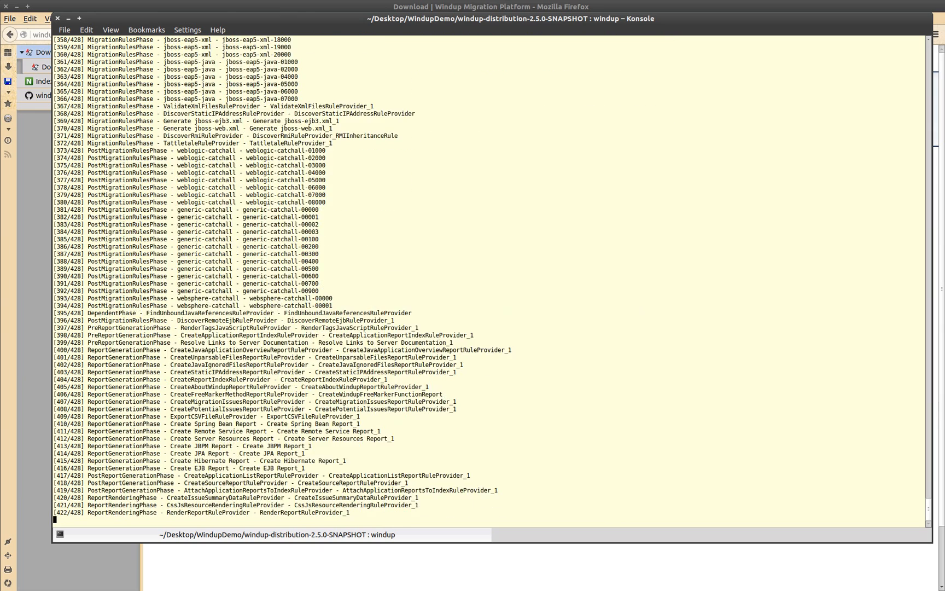
{"action": "scroll", "scroll_direction": "down", "scroll_amount": 3}
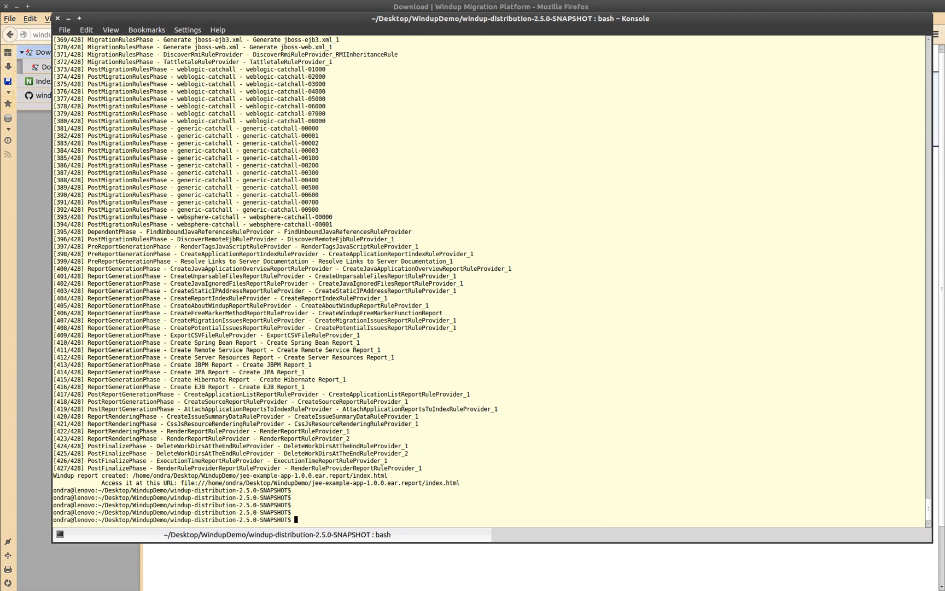
{"action": "mouse_move", "coordinate": [342, 483]}
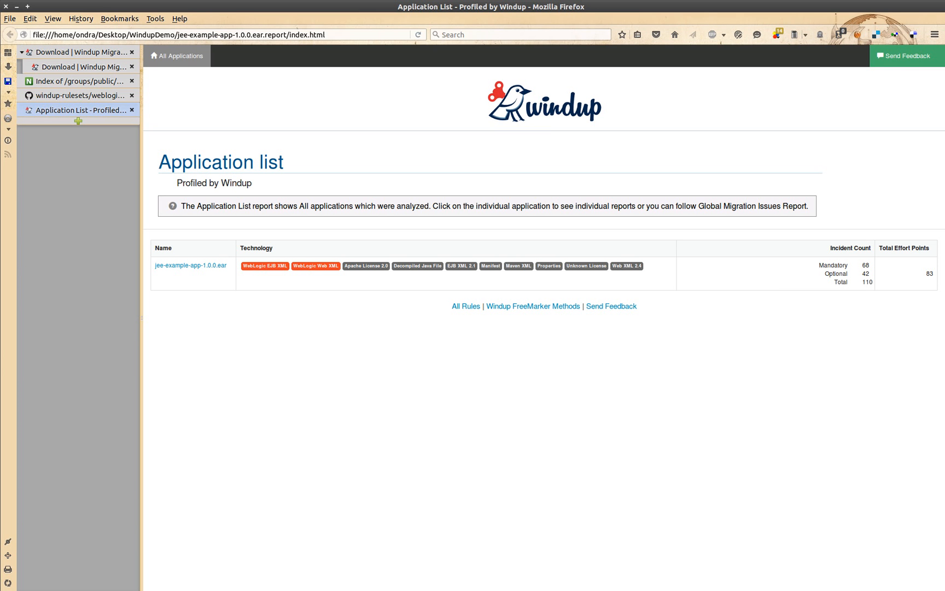
{"action": "mouse_move", "coordinate": [286, 355]}
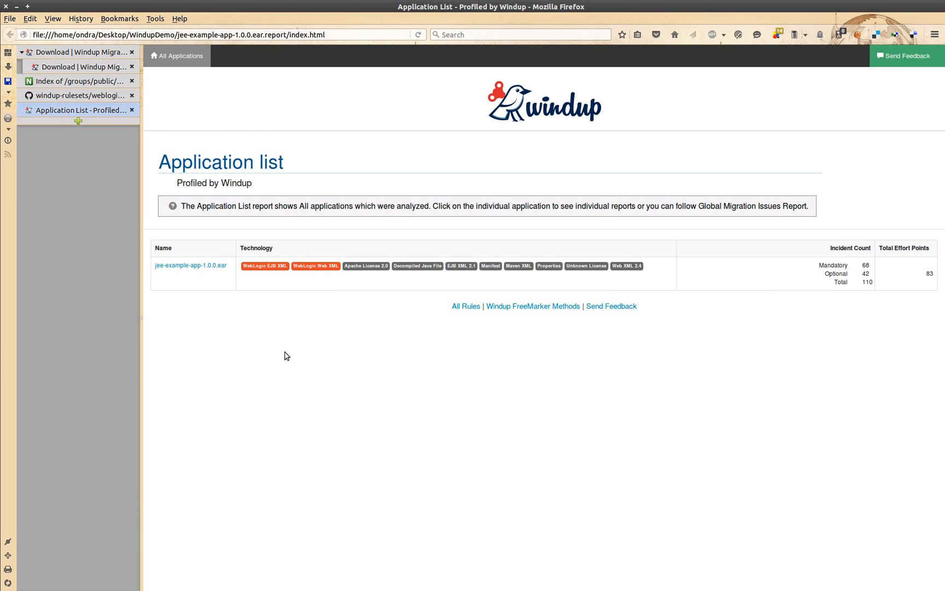
Step: Open jee-example-app-1.0.0.ear's Report Index, showing 68 mandatory and 42 optional incidents
{"action": "left_click", "coordinate": [190, 265]}
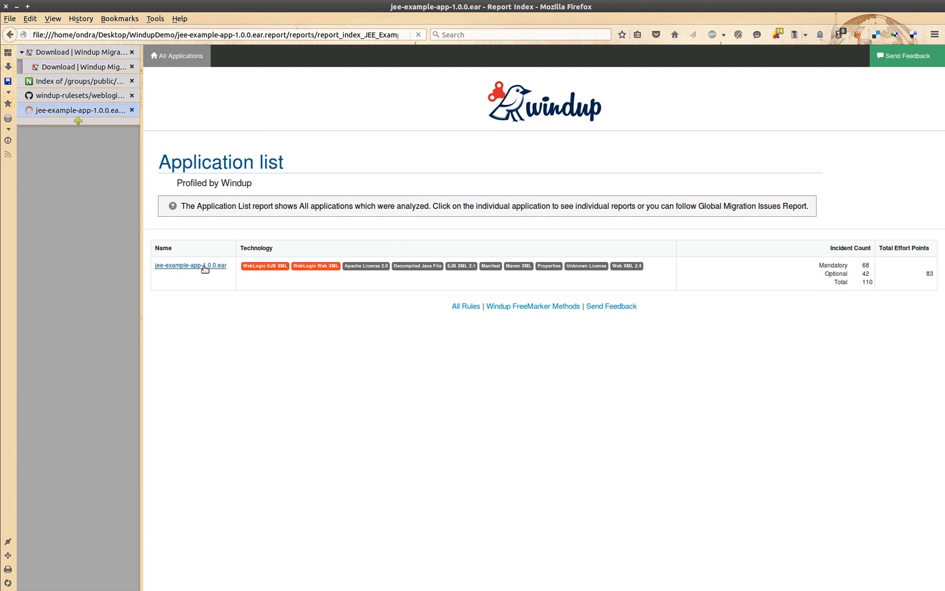
{"action": "left_click", "coordinate": [190, 266]}
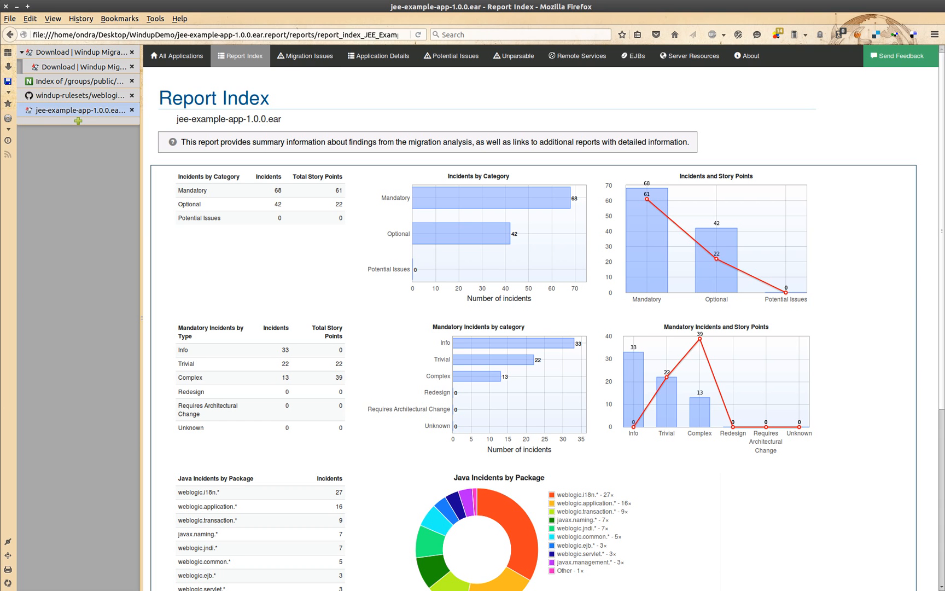
{"action": "mouse_move", "coordinate": [309, 56]}
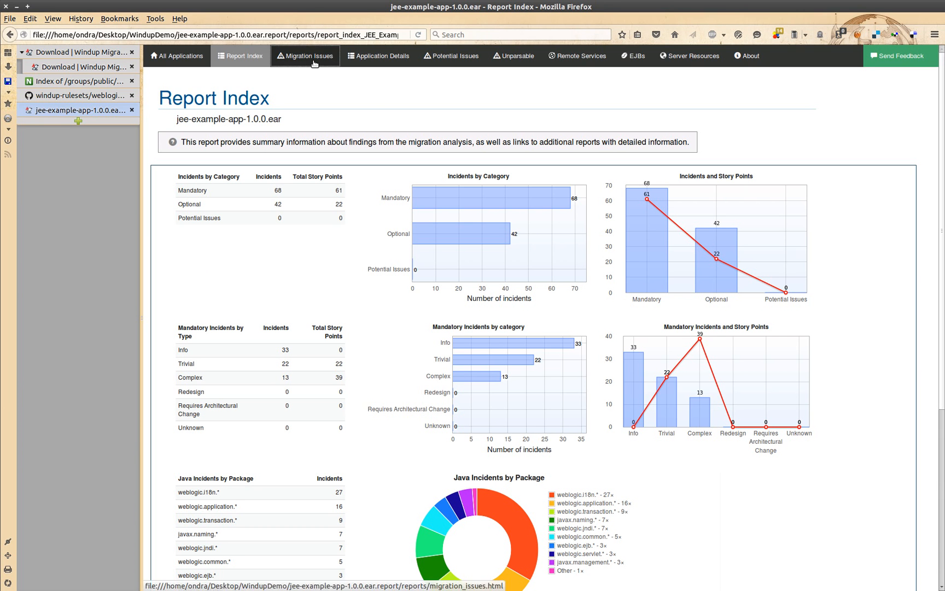
{"action": "left_click", "coordinate": [307, 55]}
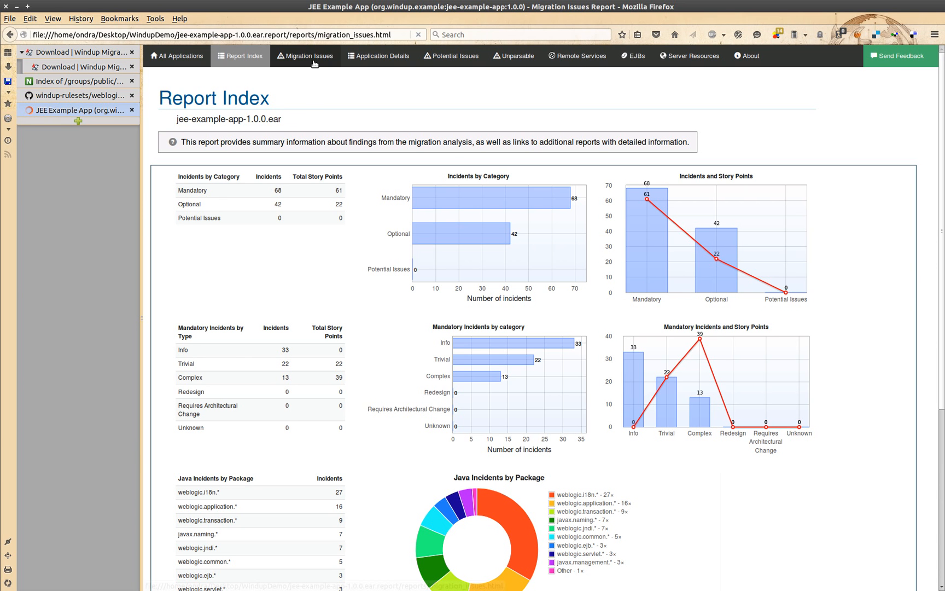
Step: Inspect the Oracle proprietary type reference issue, then expand Call of JNDI lookup's files and hint
{"action": "left_click", "coordinate": [305, 56]}
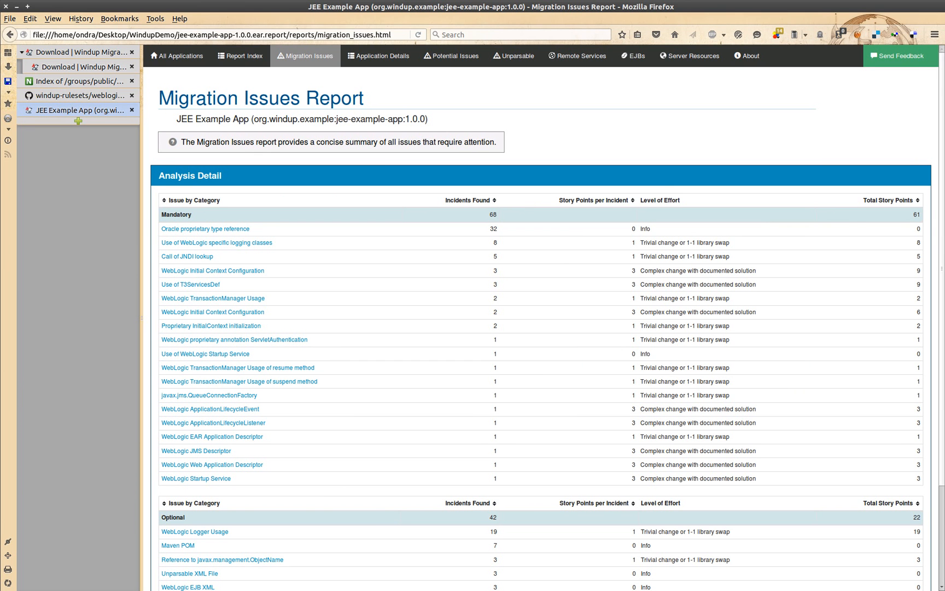
{"action": "mouse_move", "coordinate": [284, 320]}
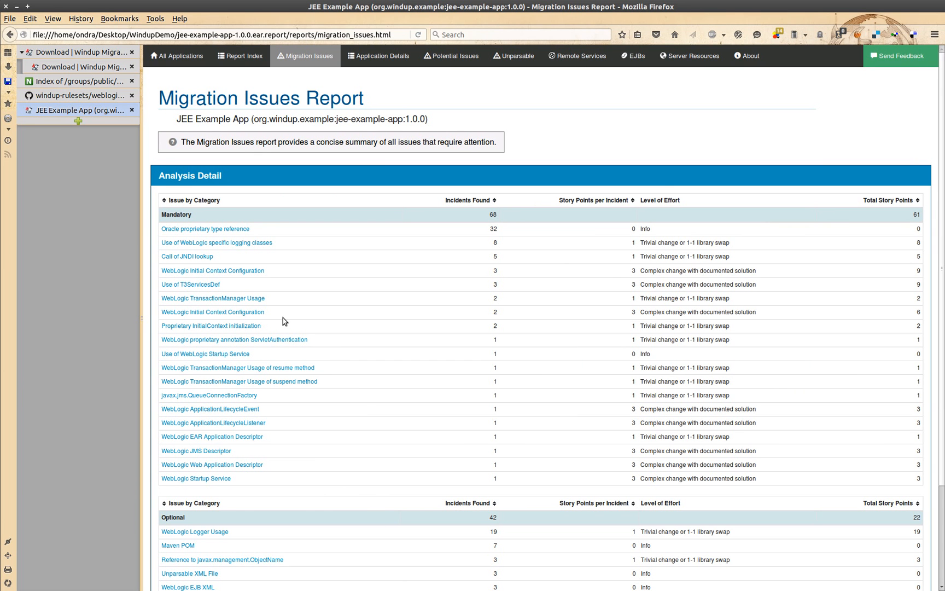
{"action": "mouse_move", "coordinate": [217, 232]}
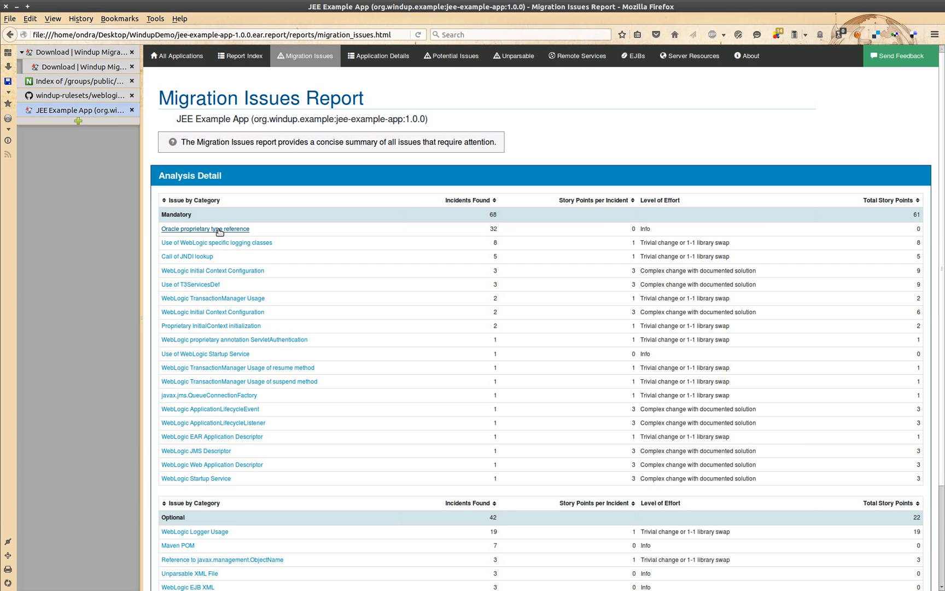
{"action": "left_click", "coordinate": [205, 229]}
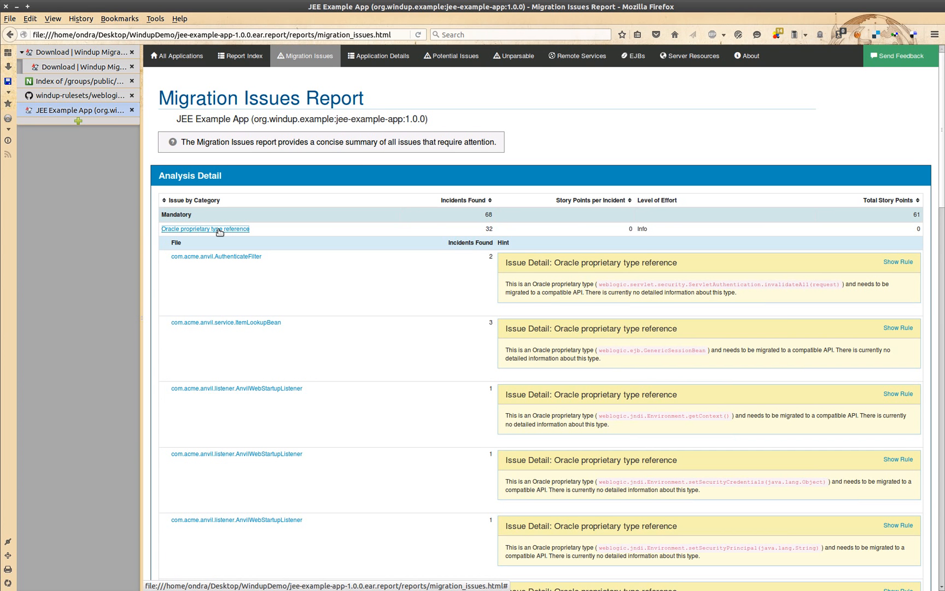
{"action": "left_click", "coordinate": [205, 229]}
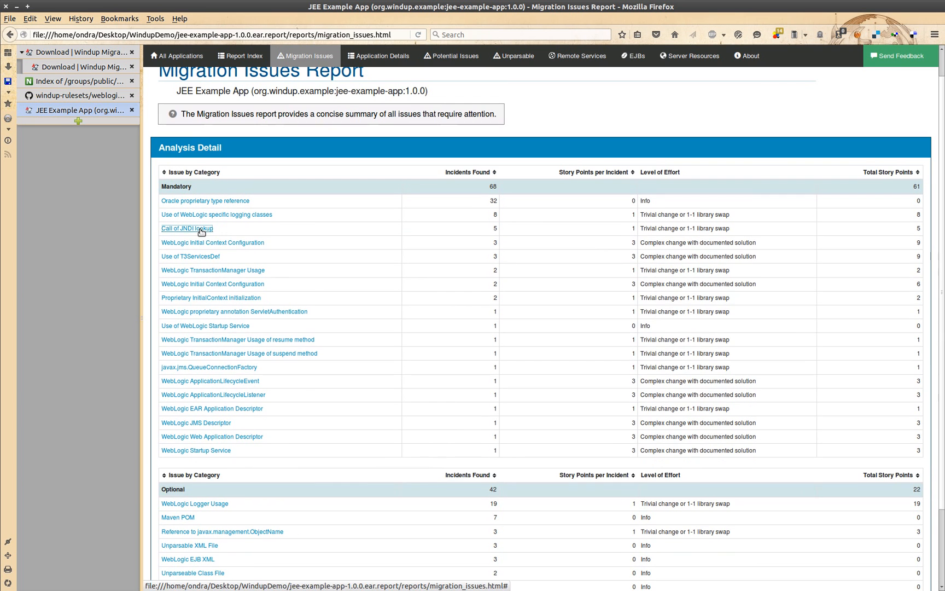
{"action": "left_click", "coordinate": [187, 229]}
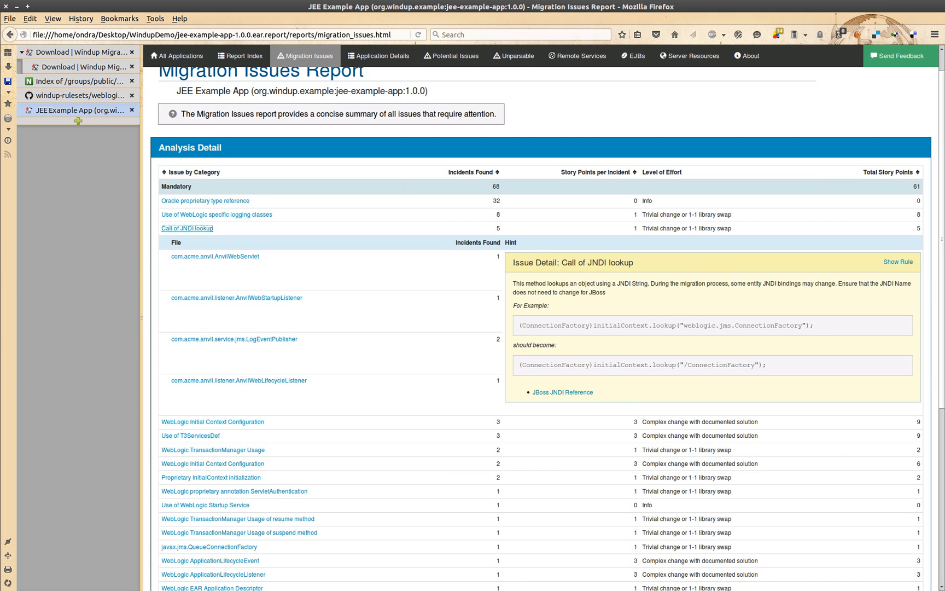
{"action": "mouse_move", "coordinate": [378, 55]}
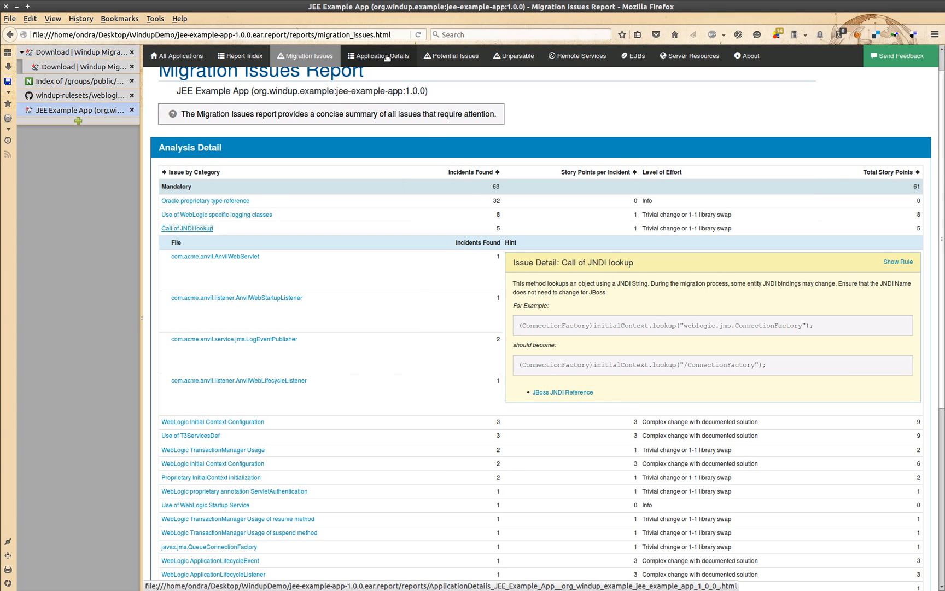
{"action": "left_click", "coordinate": [378, 55]}
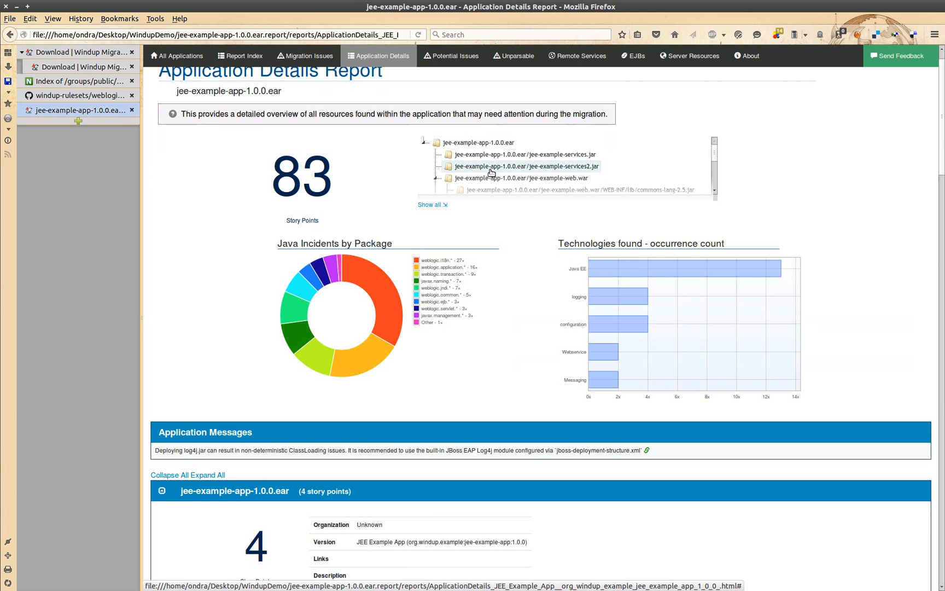
Step: Browse Application Details and open the META-INF/weblogic-application.xml source report (1 story point)
{"action": "scroll", "scroll_direction": "down", "scroll_amount": 3}
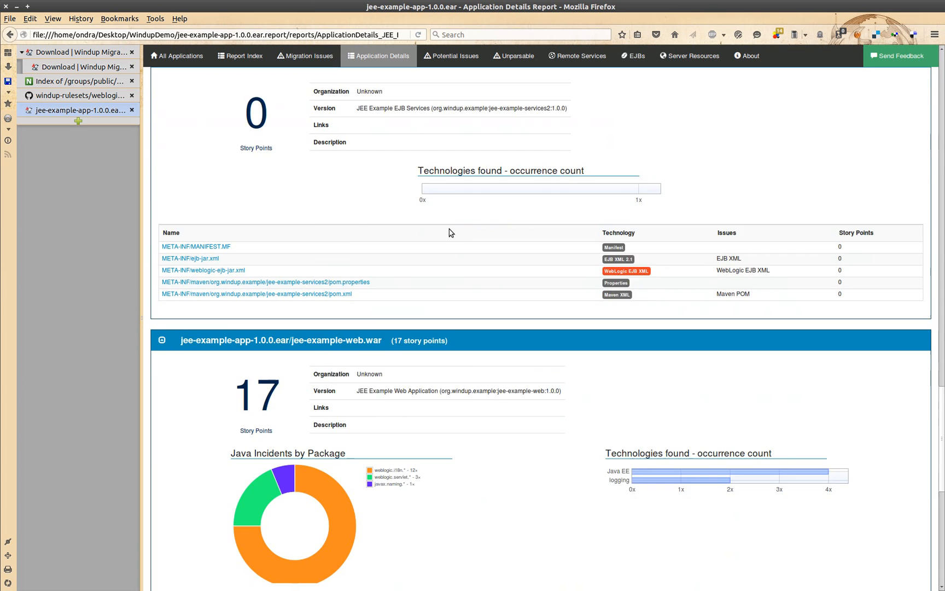
{"action": "scroll", "scroll_direction": "down", "scroll_amount": 3}
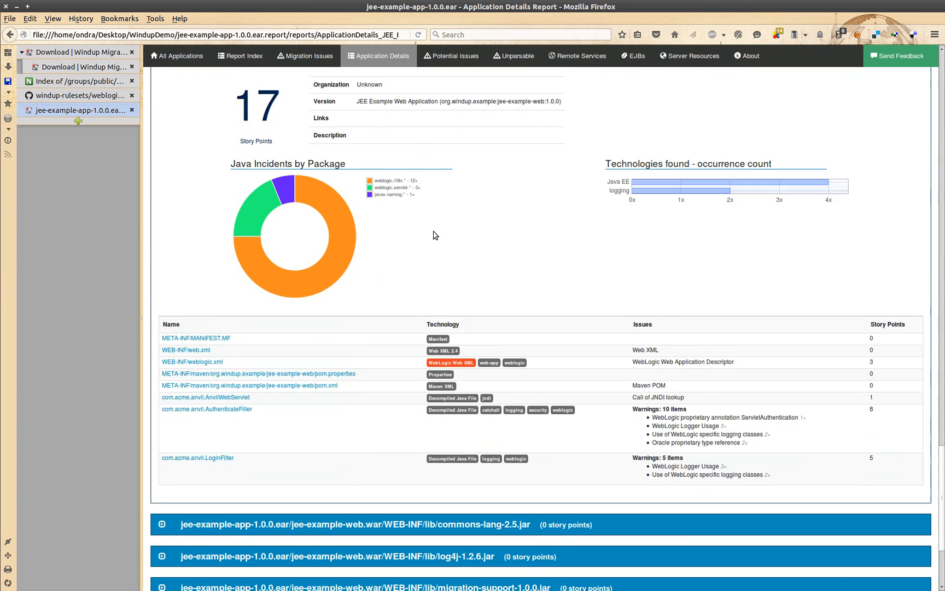
{"action": "scroll", "scroll_direction": "down", "scroll_amount": 3}
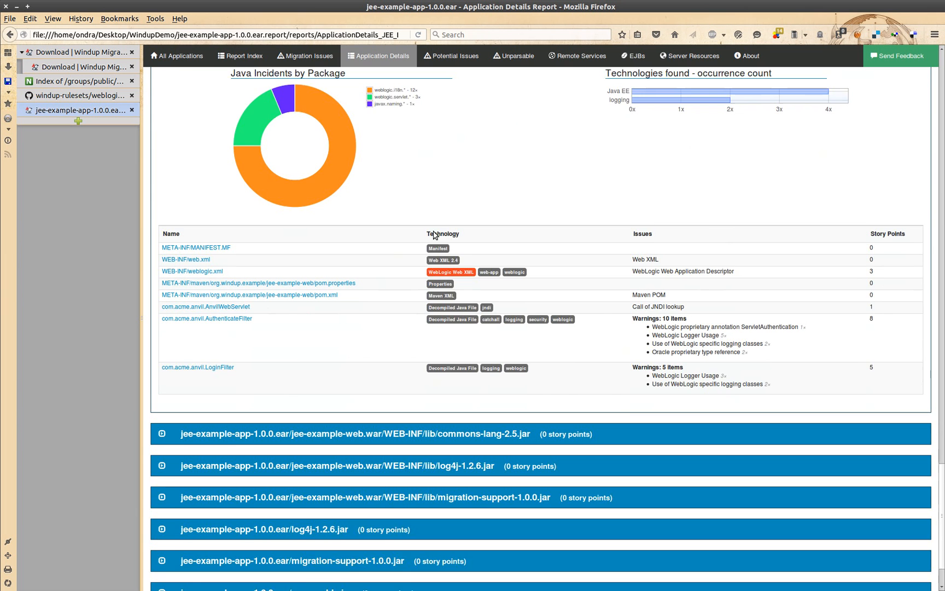
{"action": "scroll", "scroll_direction": "down", "scroll_amount": 3}
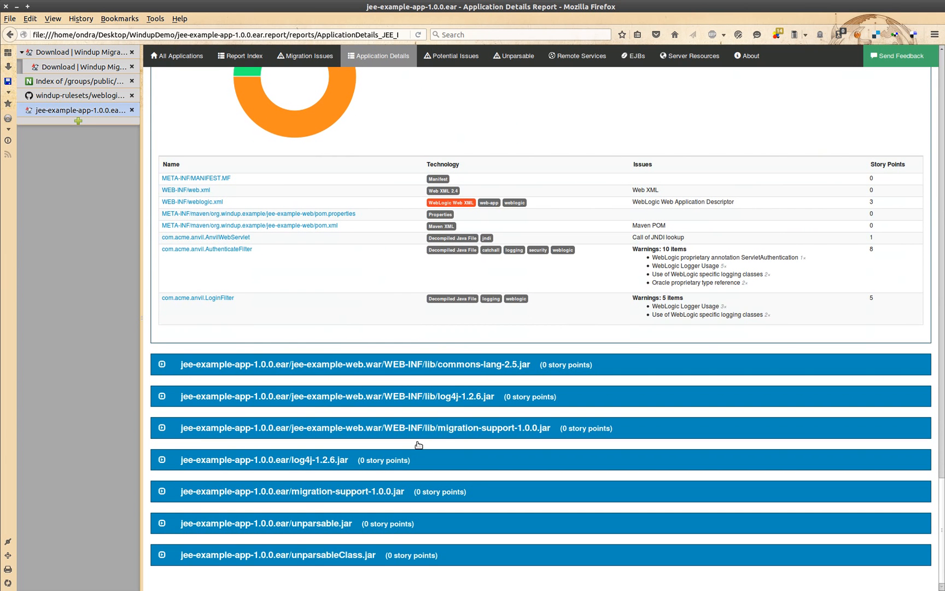
{"action": "mouse_move", "coordinate": [413, 360]}
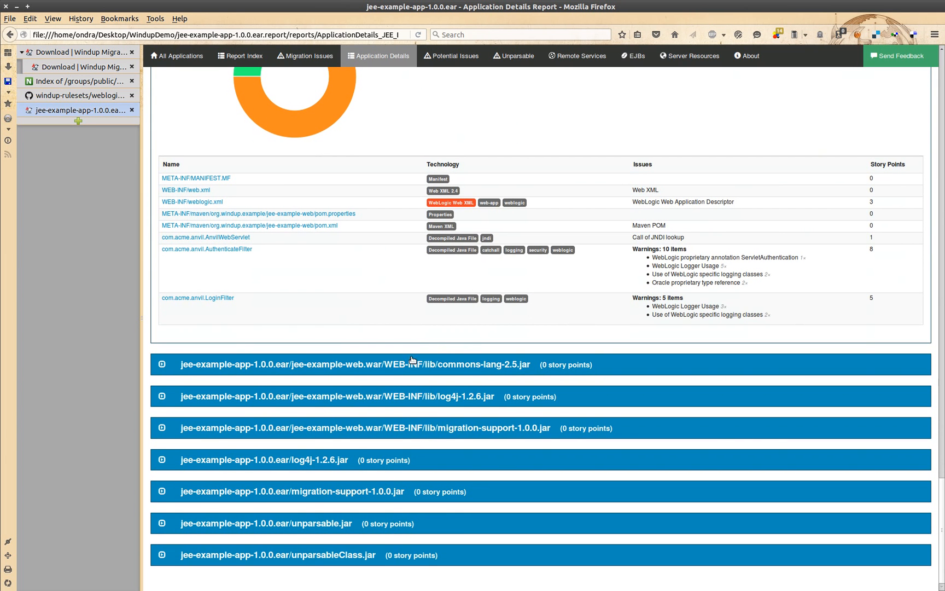
{"action": "scroll", "scroll_direction": "up", "scroll_amount": 3}
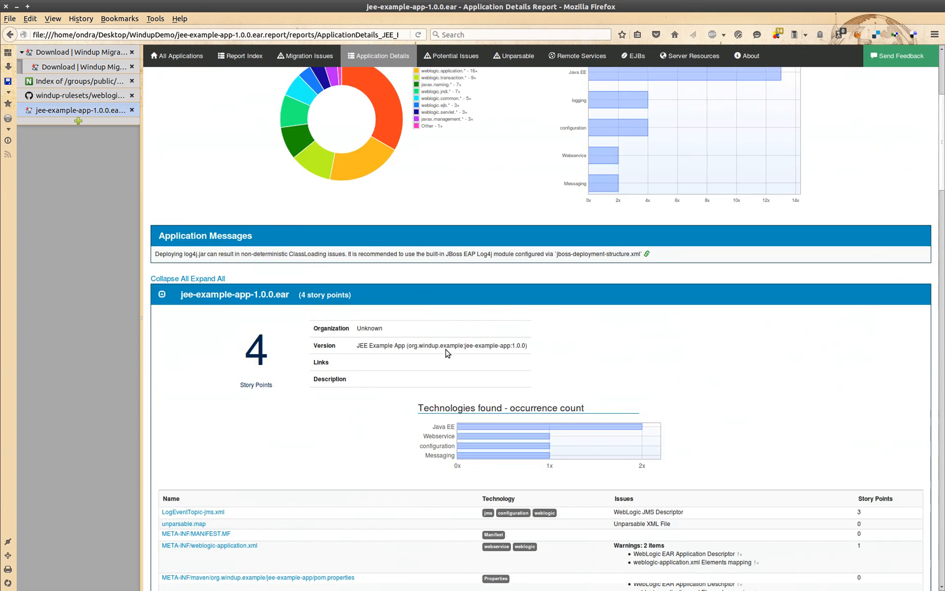
{"action": "scroll", "scroll_direction": "up", "scroll_amount": 3}
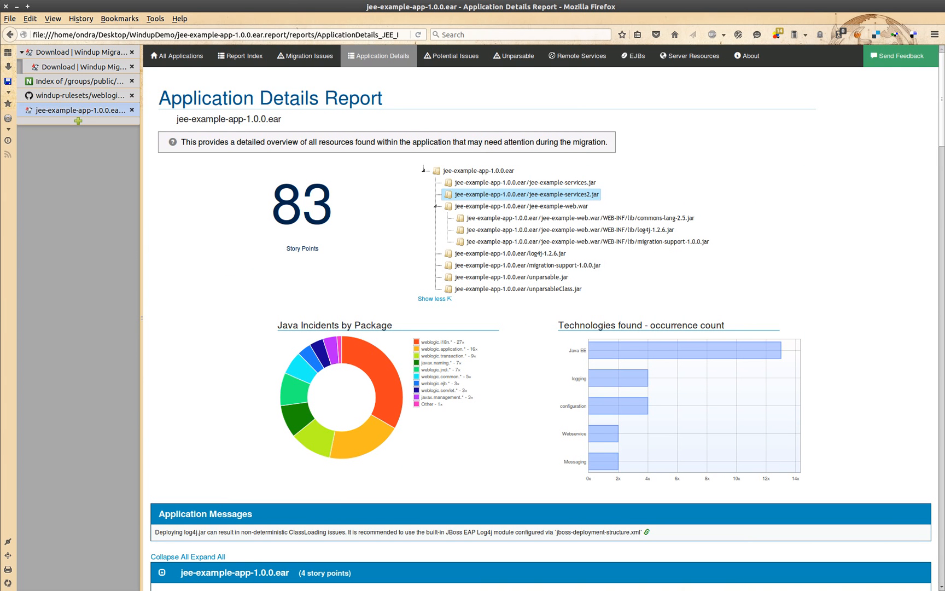
{"action": "scroll", "scroll_direction": "down", "scroll_amount": 3}
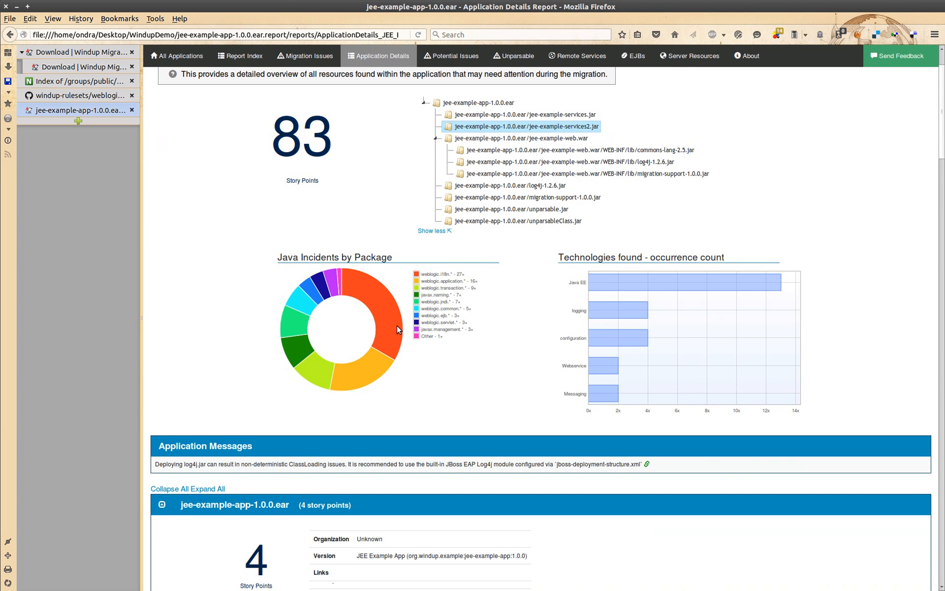
{"action": "scroll", "scroll_direction": "down", "scroll_amount": 3}
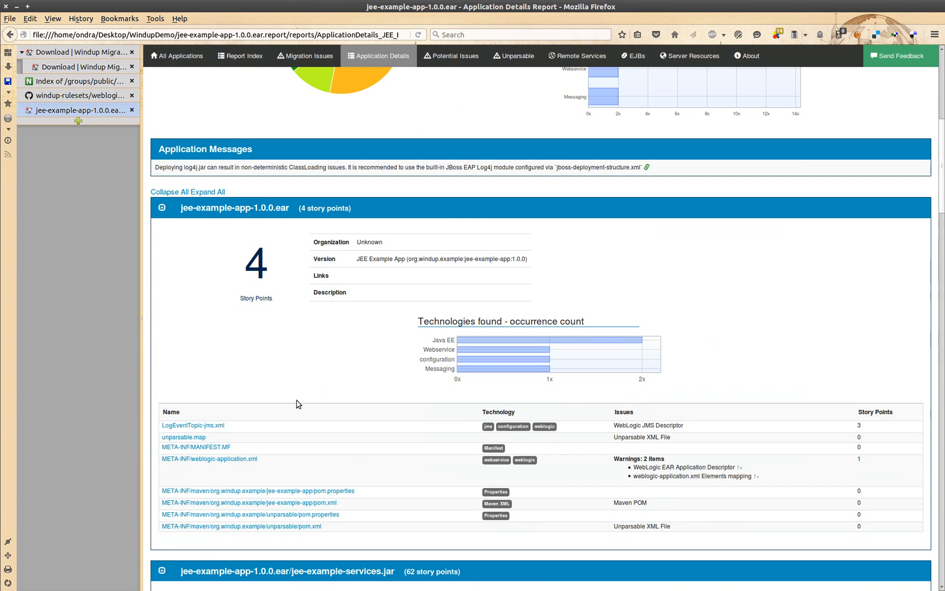
{"action": "left_click", "coordinate": [209, 459]}
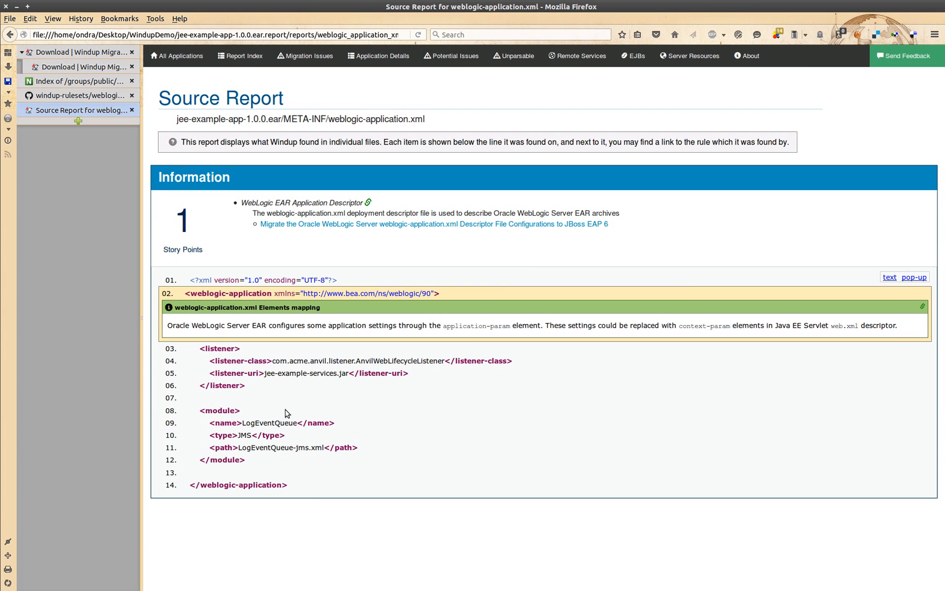
{"action": "mouse_move", "coordinate": [513, 55]}
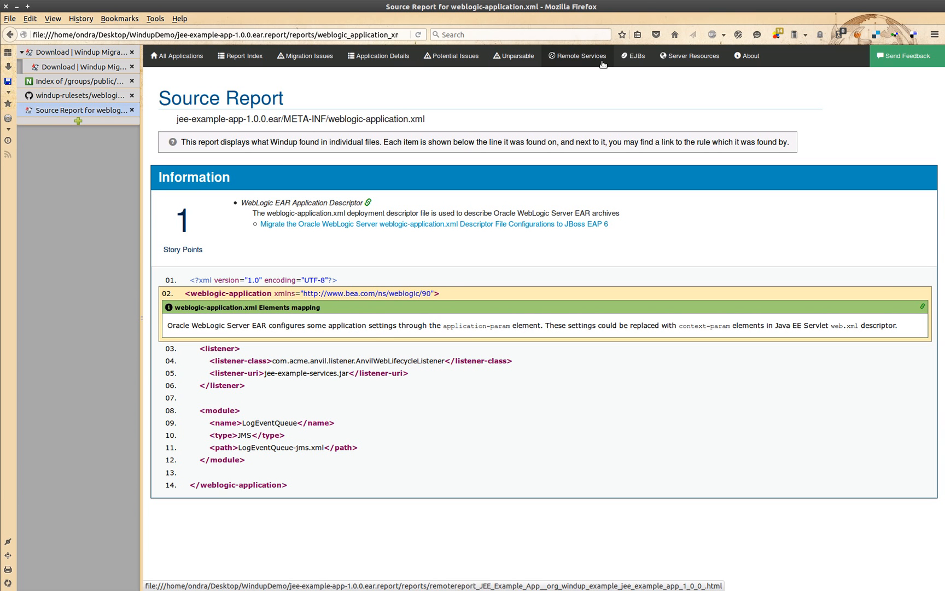
Step: Review the weblogic-application.xml source report and switch to the EJB Report
{"action": "left_click", "coordinate": [633, 55]}
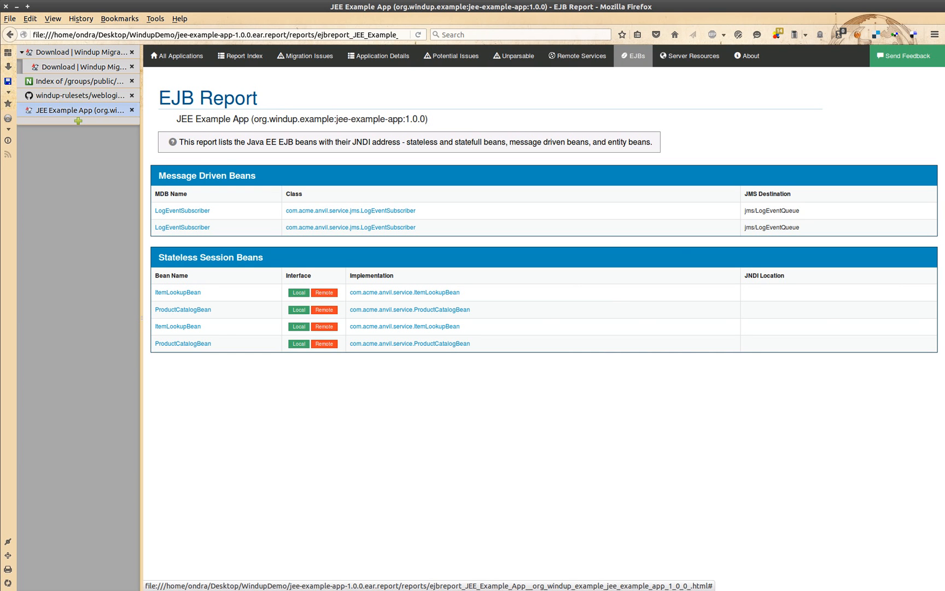
{"action": "mouse_move", "coordinate": [651, 427]}
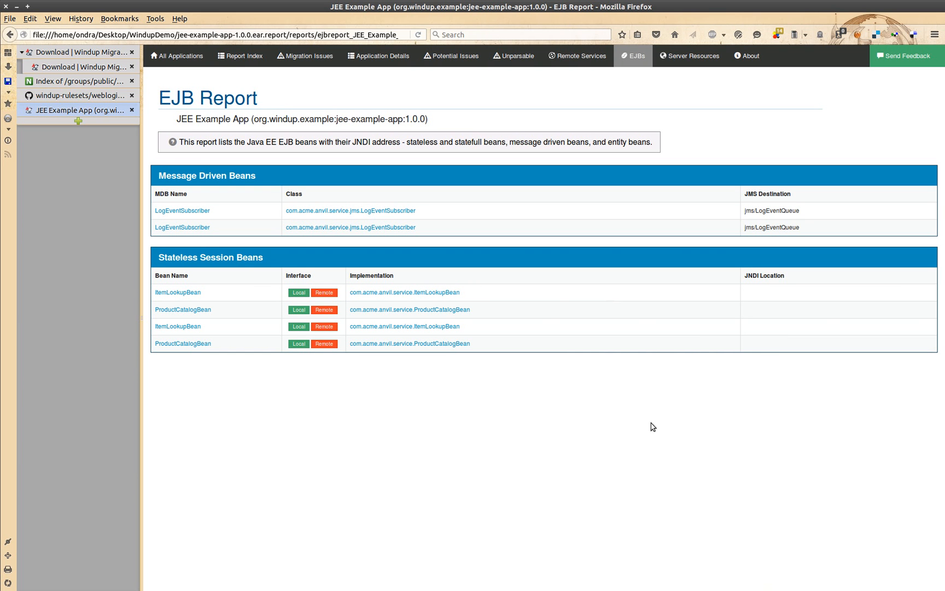
{"action": "mouse_move", "coordinate": [636, 358]}
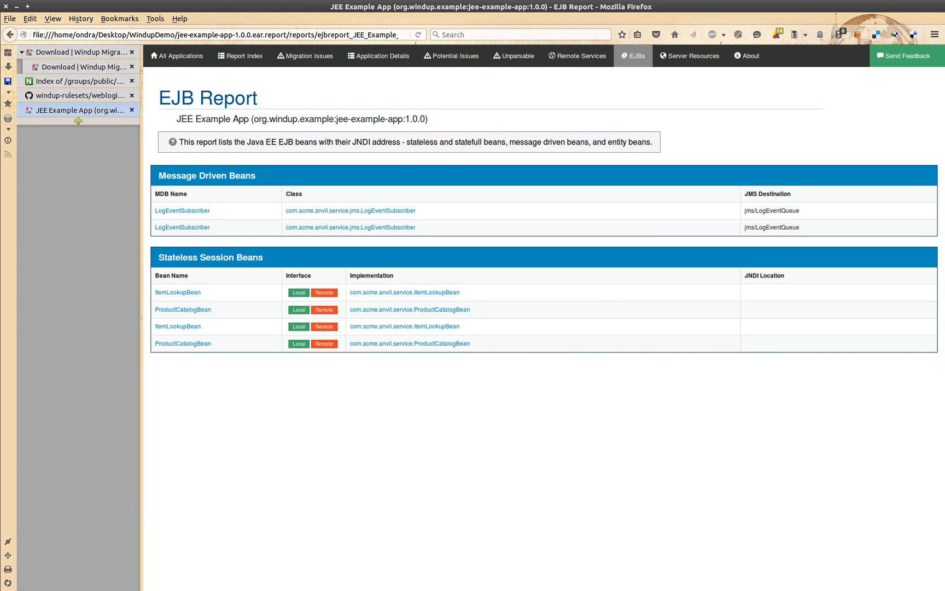
{"action": "mouse_move", "coordinate": [292, 13]}
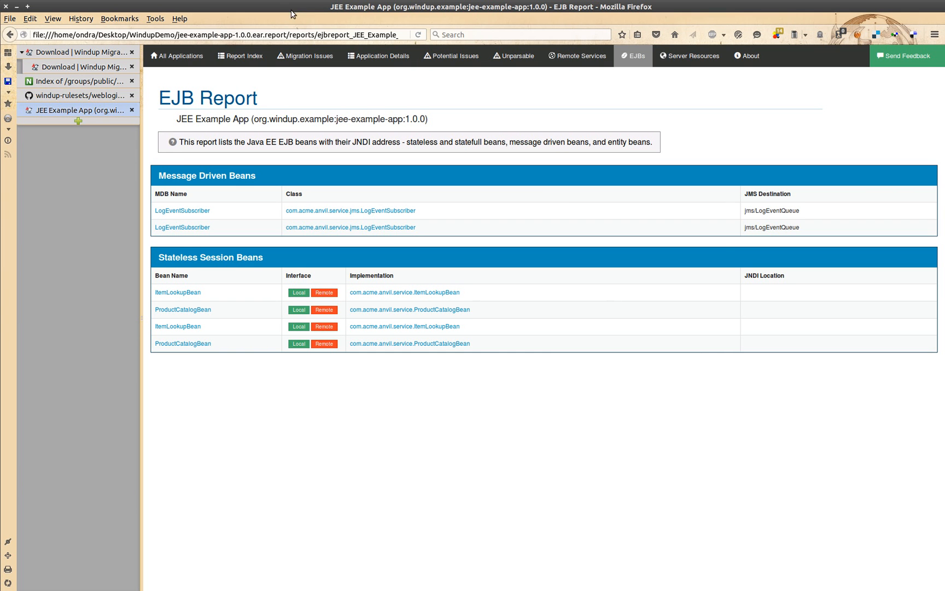
{"action": "mouse_move", "coordinate": [240, 55]}
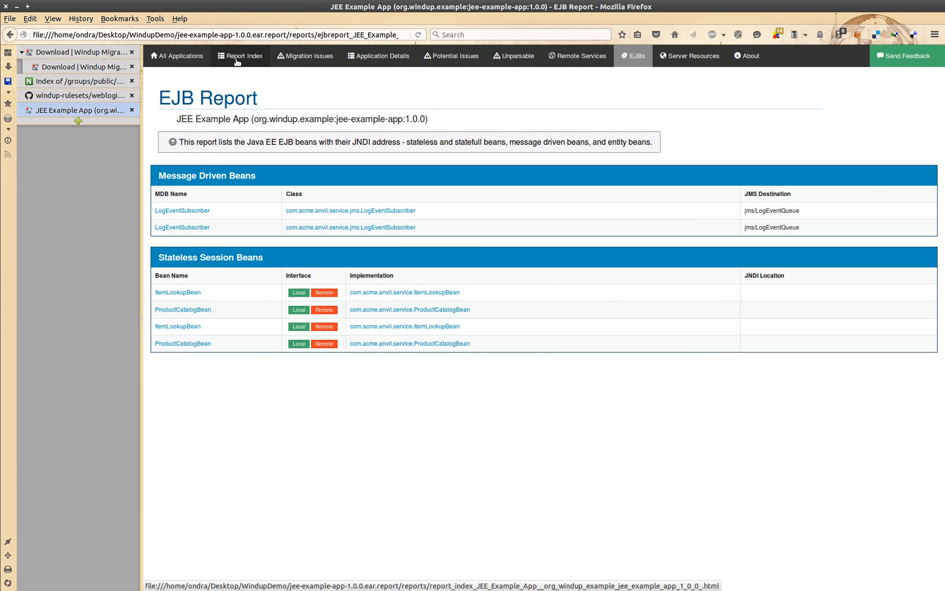
Step: Review the message-driven and stateless session bean tables, then return to the Report Index
{"action": "left_click", "coordinate": [240, 55]}
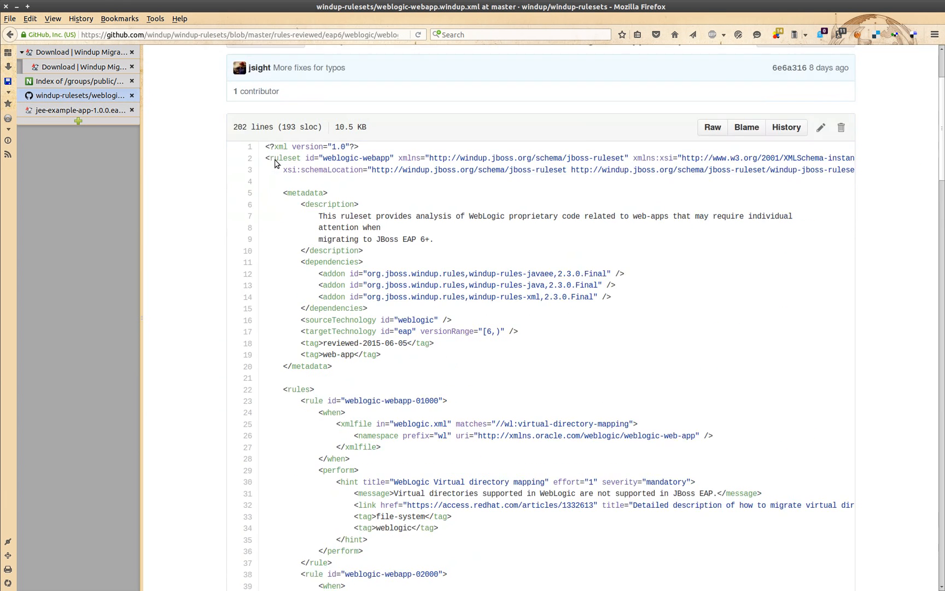
Step: Explain rule weblogic-webapp-01000 and its weblogic.xml match, then show the Windup download page
{"action": "scroll", "scroll_direction": "down", "scroll_amount": 3}
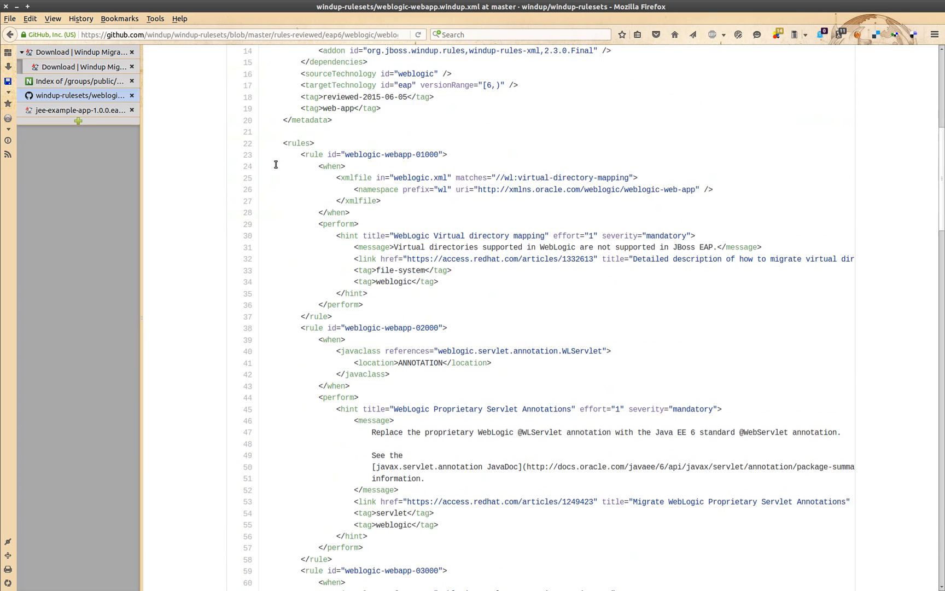
{"action": "scroll", "scroll_direction": "down", "scroll_amount": 3}
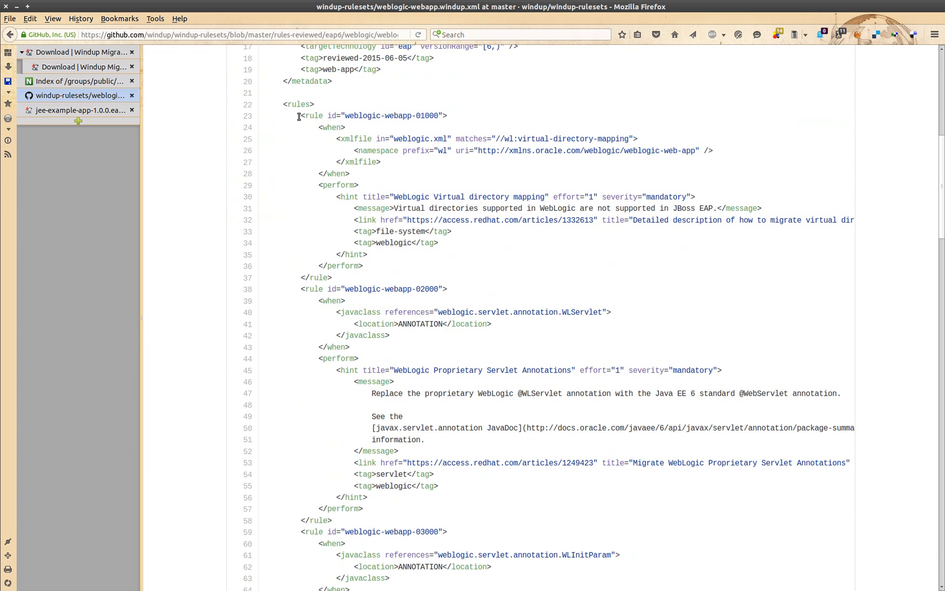
{"action": "double_click", "coordinate": [371, 115]}
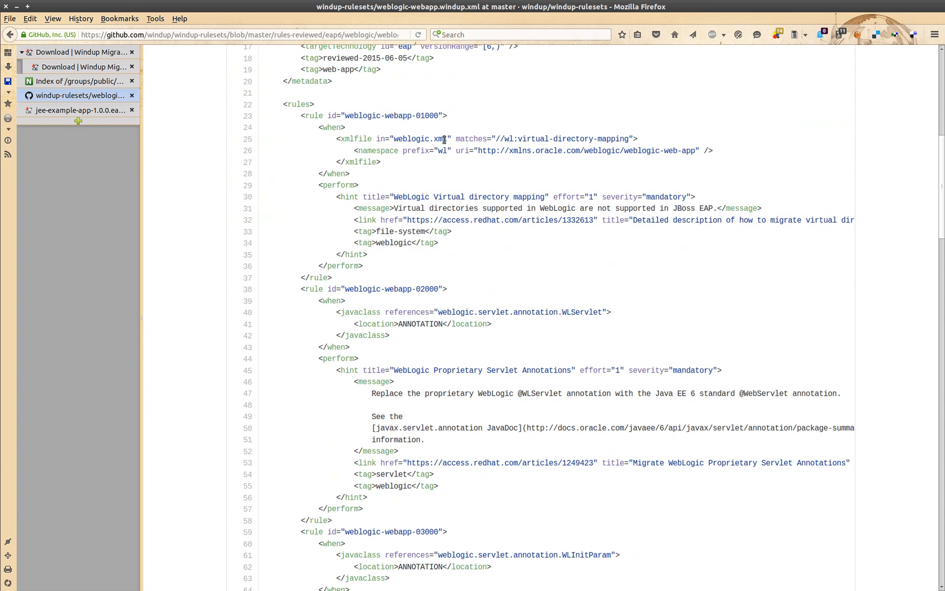
{"action": "double_click", "coordinate": [414, 139]}
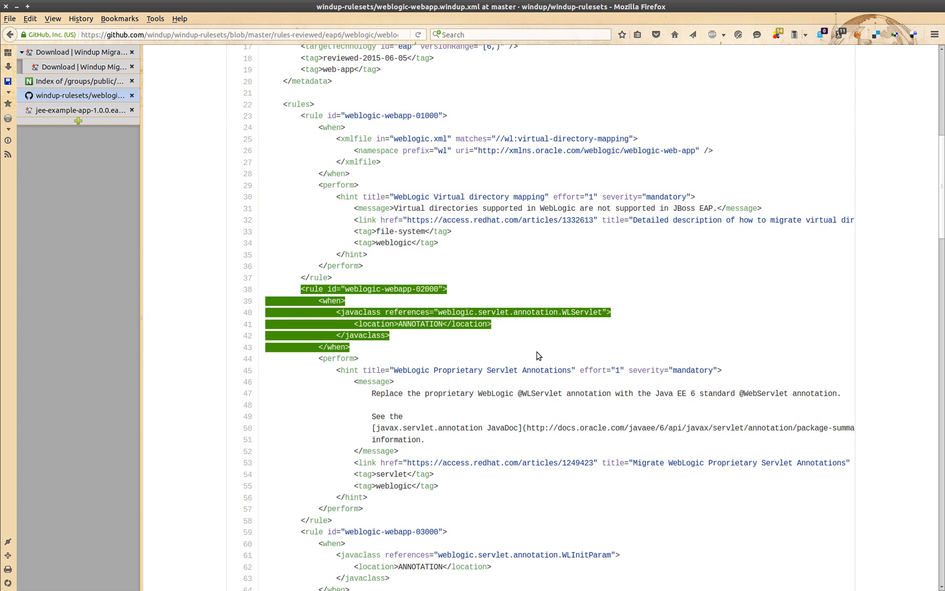
{"action": "left_click", "coordinate": [573, 313]}
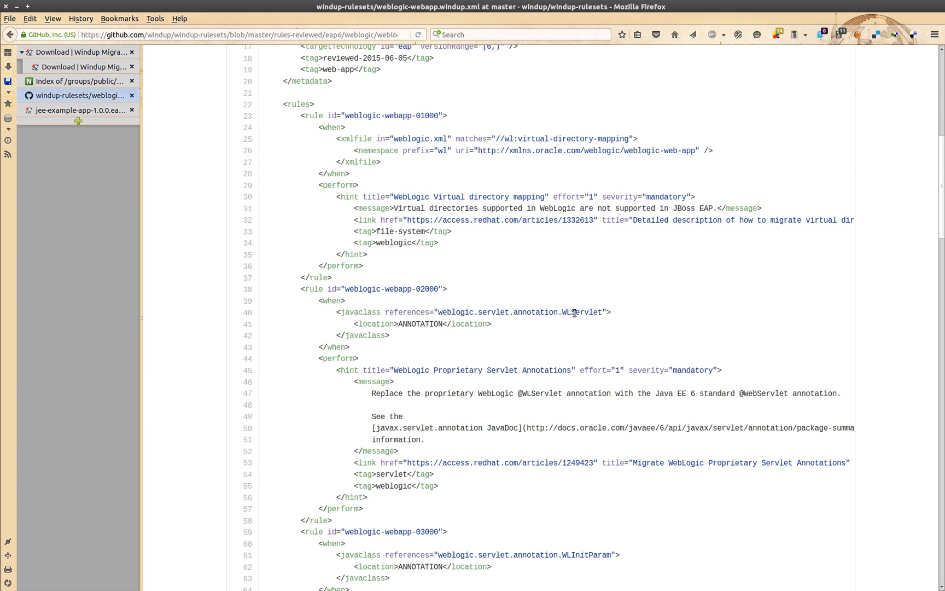
{"action": "mouse_move", "coordinate": [475, 312]}
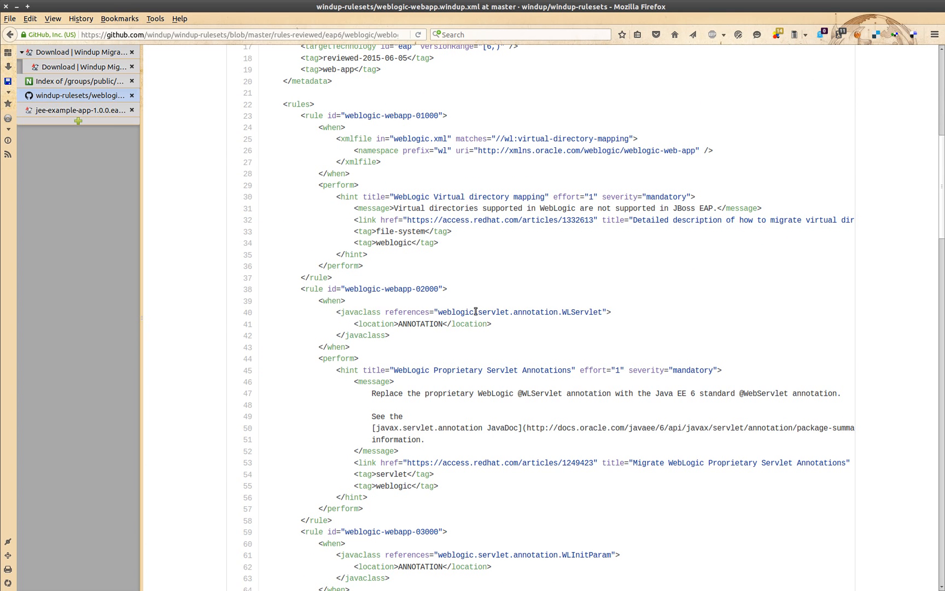
{"action": "mouse_move", "coordinate": [571, 325]}
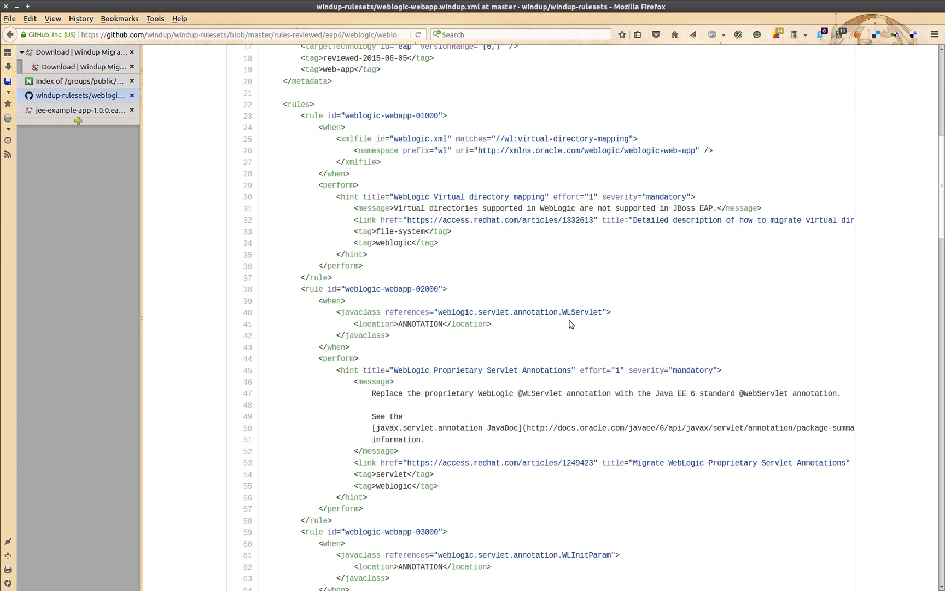
{"action": "mouse_move", "coordinate": [499, 427]}
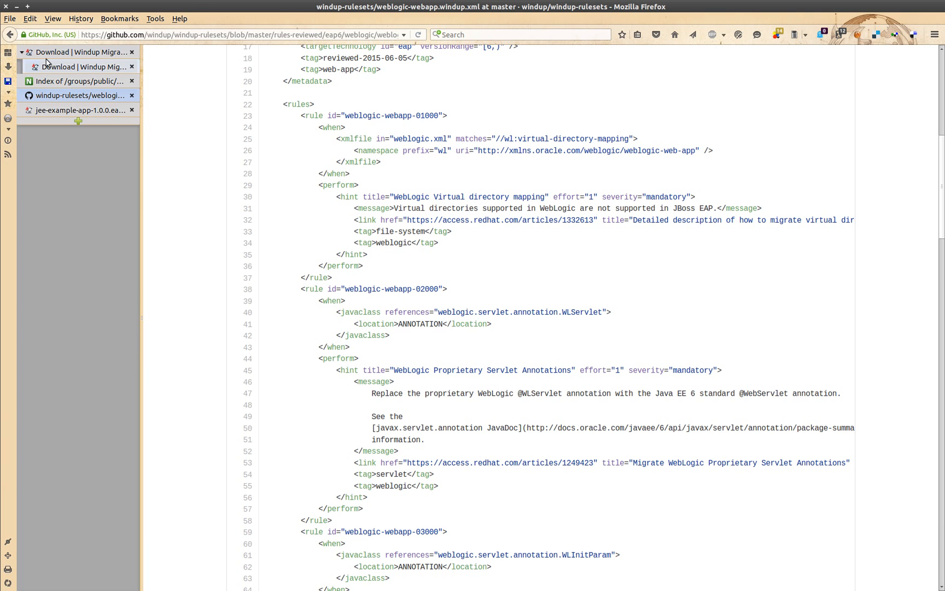
{"action": "left_click", "coordinate": [82, 67]}
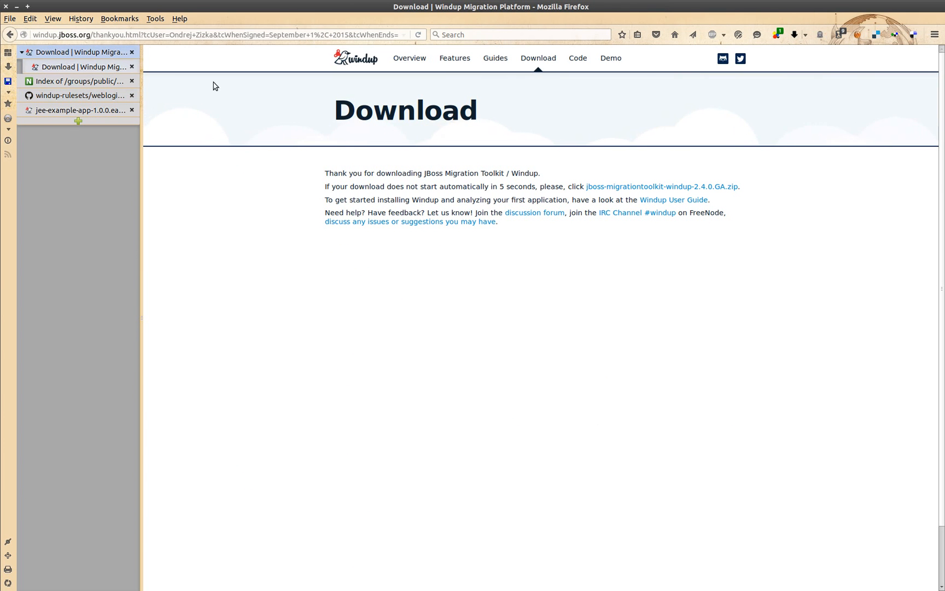
{"action": "mouse_move", "coordinate": [265, 97]}
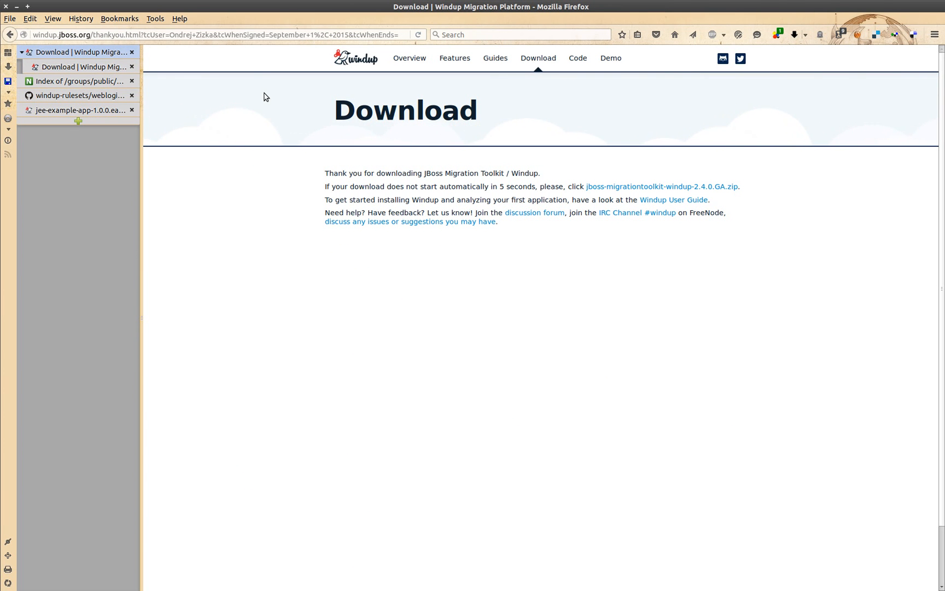
Step: From the Code & Contributions page, follow 'Windup on GitHub' to the windup/windup repository
{"action": "left_click", "coordinate": [577, 58]}
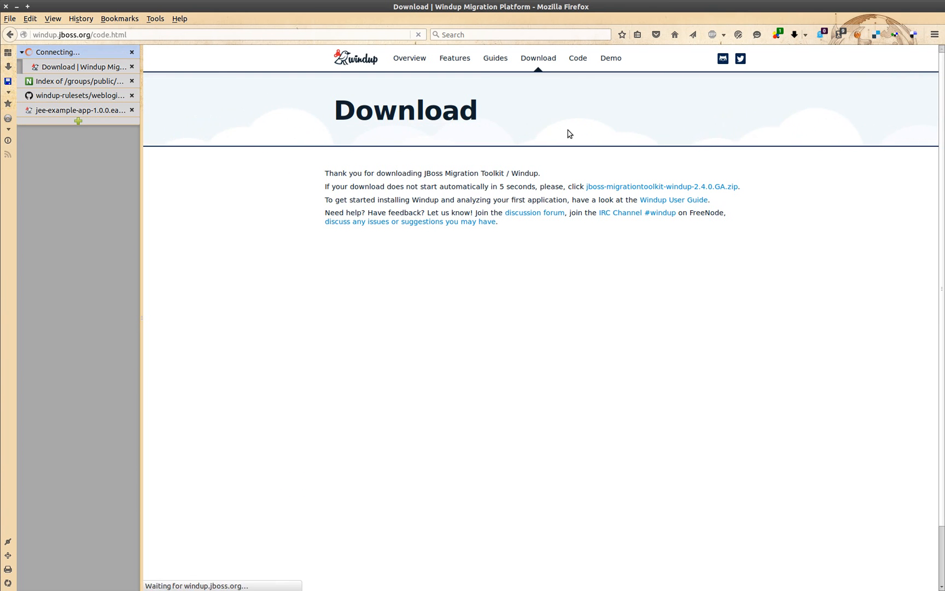
{"action": "left_click", "coordinate": [577, 58]}
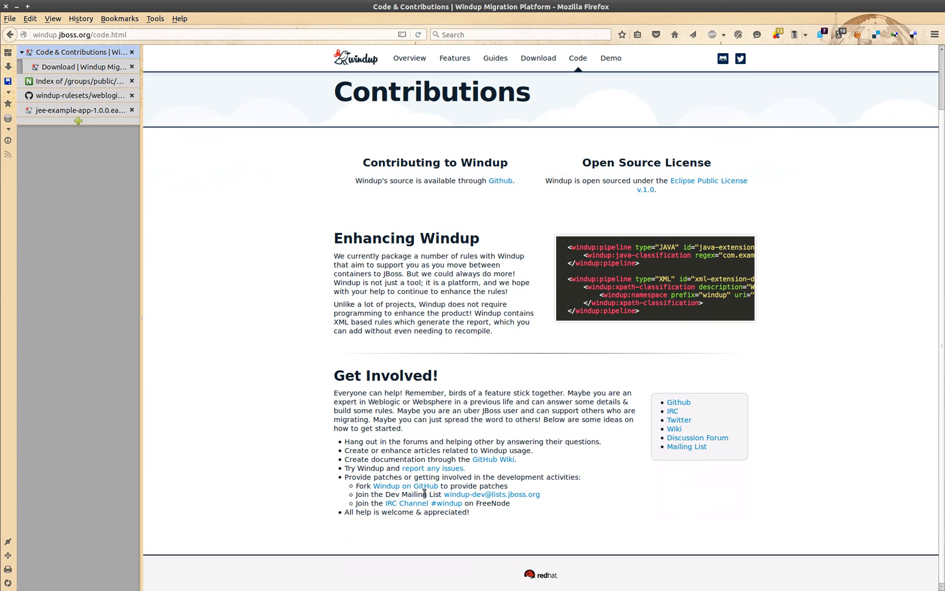
{"action": "mouse_move", "coordinate": [405, 486]}
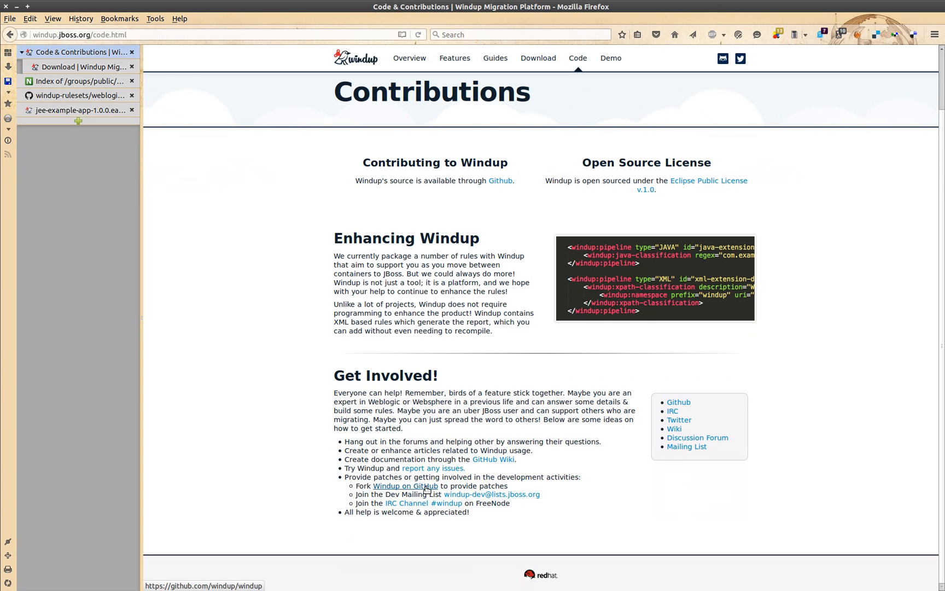
{"action": "left_click", "coordinate": [405, 486]}
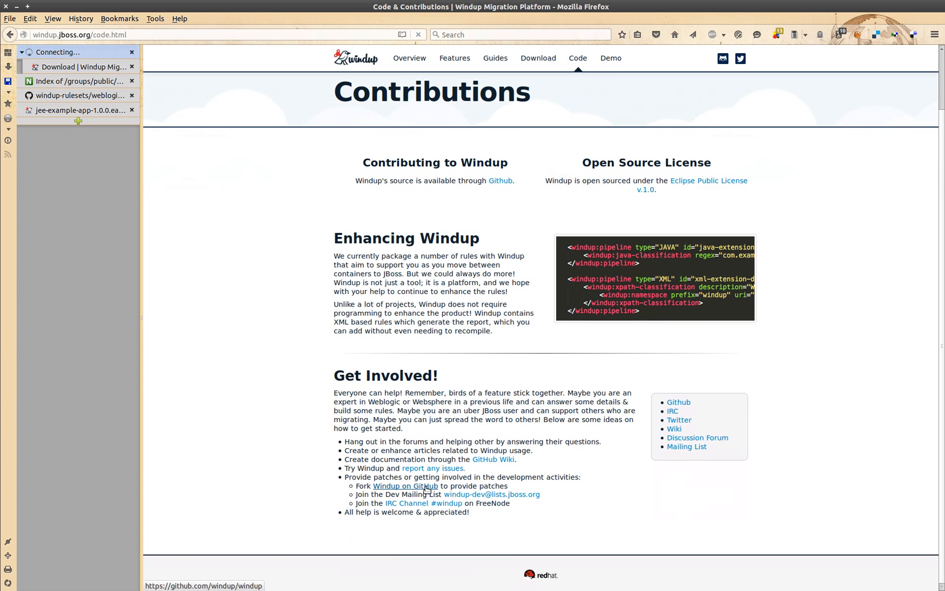
{"action": "left_click", "coordinate": [406, 486]}
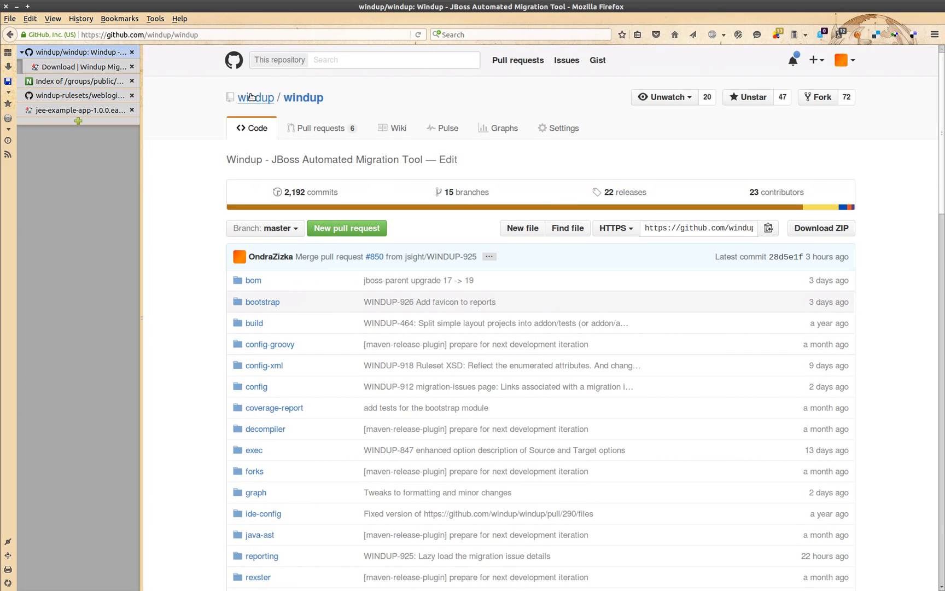
Step: Open the 'windup' owner link to view the Windup organization's repositories
{"action": "left_click", "coordinate": [255, 96]}
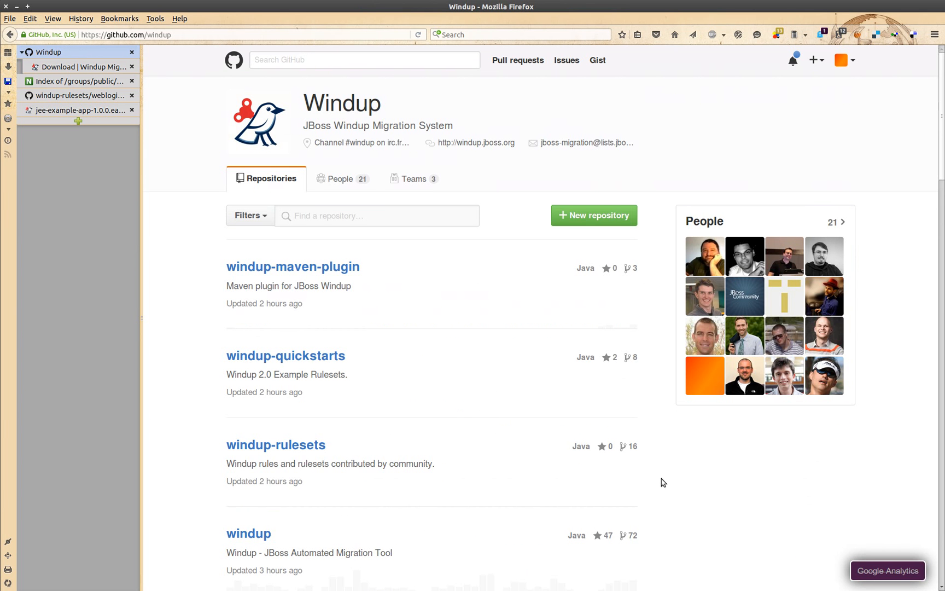